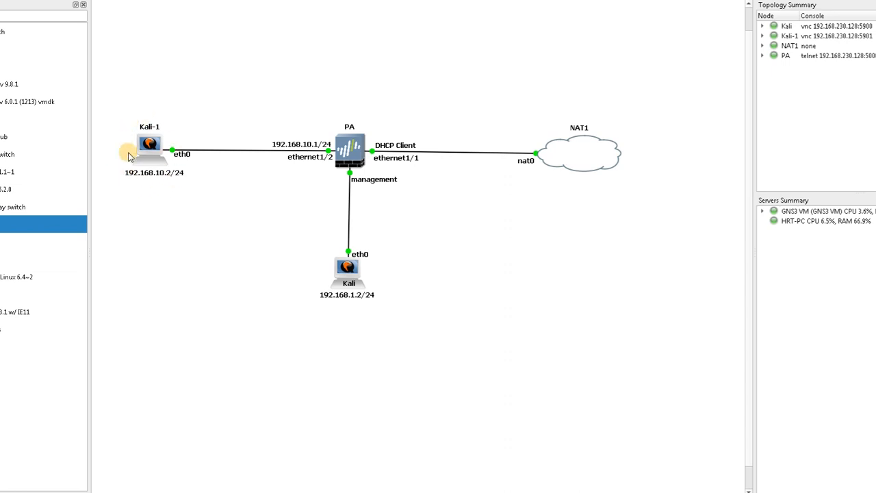
mouse_move(150, 145)
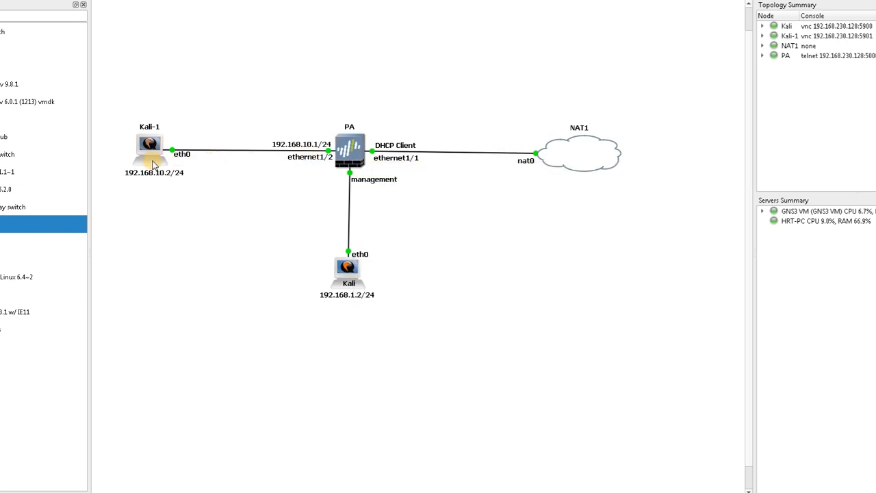
mouse_move(149, 147)
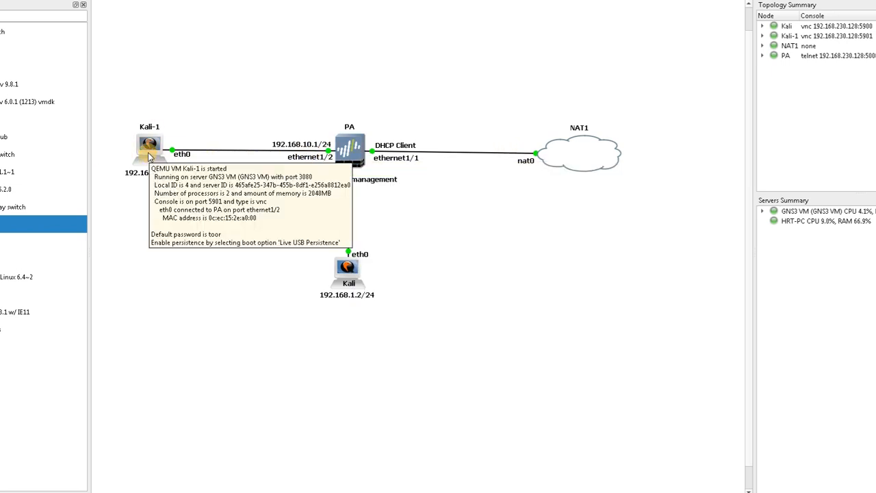
Step: Unlock the Kali-1 console desktop and open Google in a second Firefox tab
double_click(149, 146)
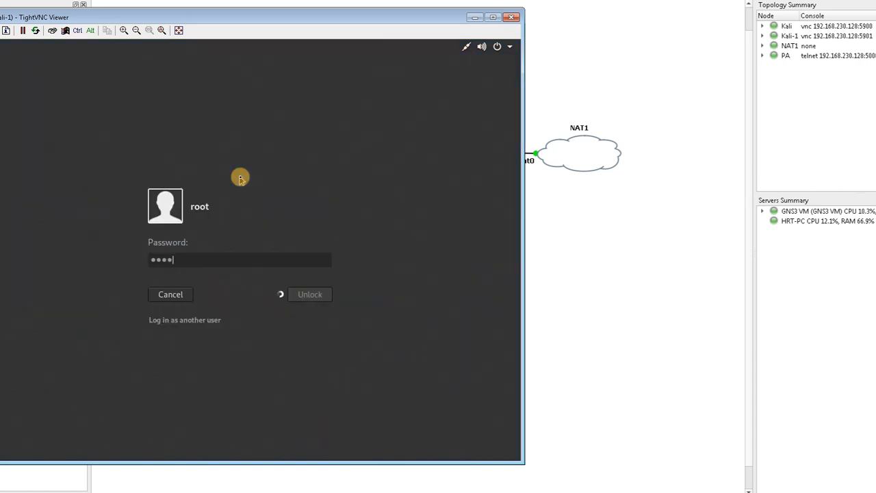
click(310, 295)
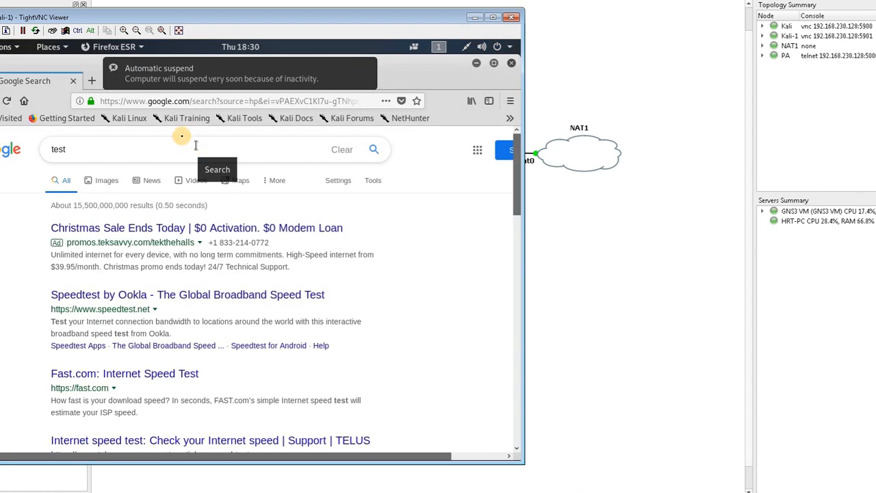
click(91, 80)
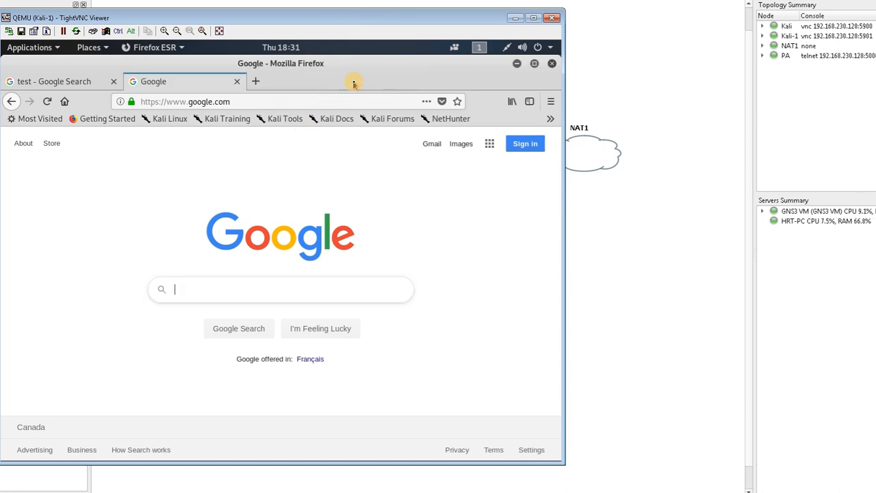
mouse_move(340, 83)
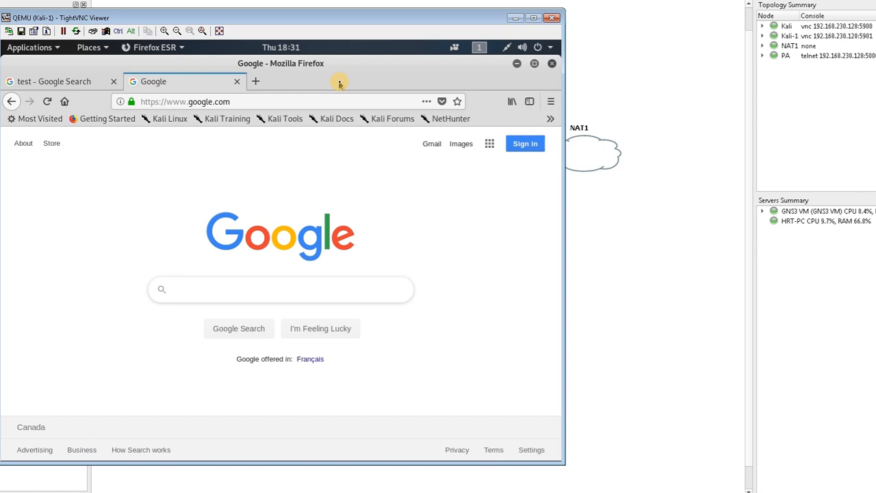
click(280, 289)
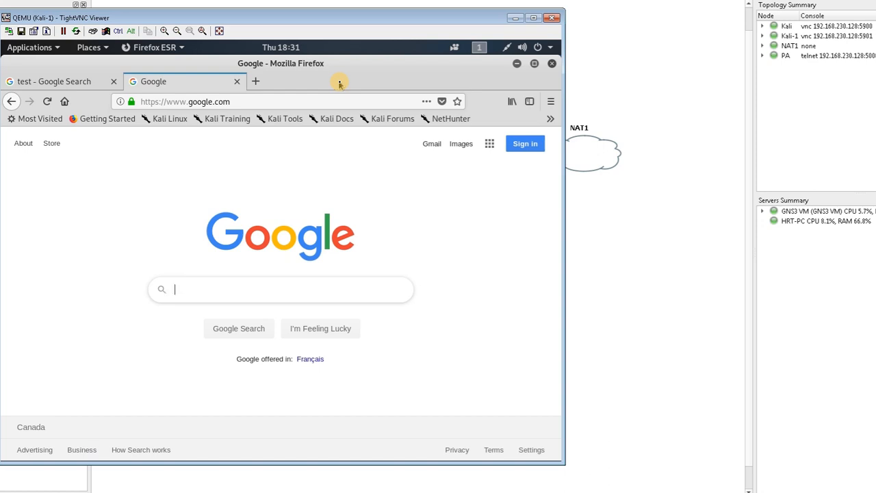
mouse_move(436, 56)
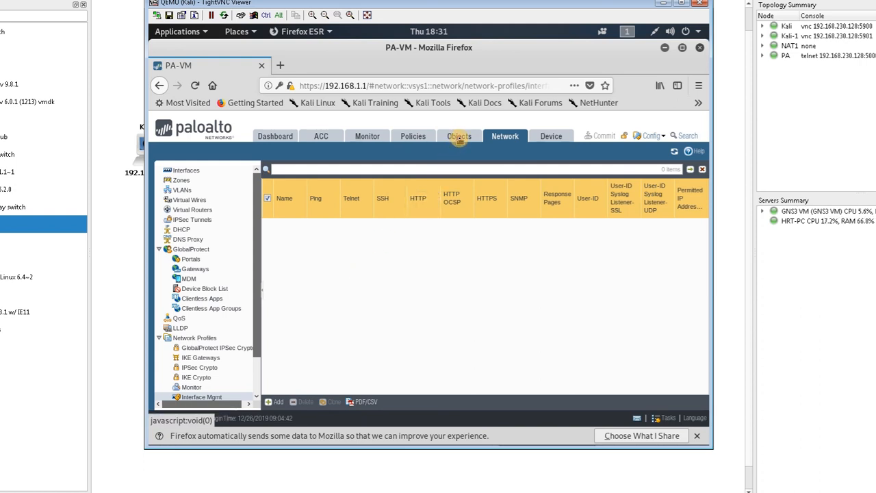
Step: Turn on Enable User Identification for the Trust security zone and save it
click(460, 136)
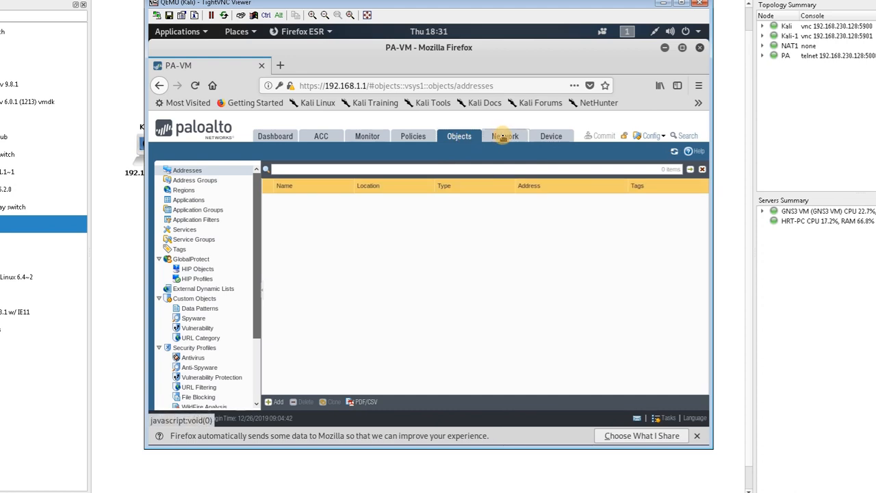
click(505, 135)
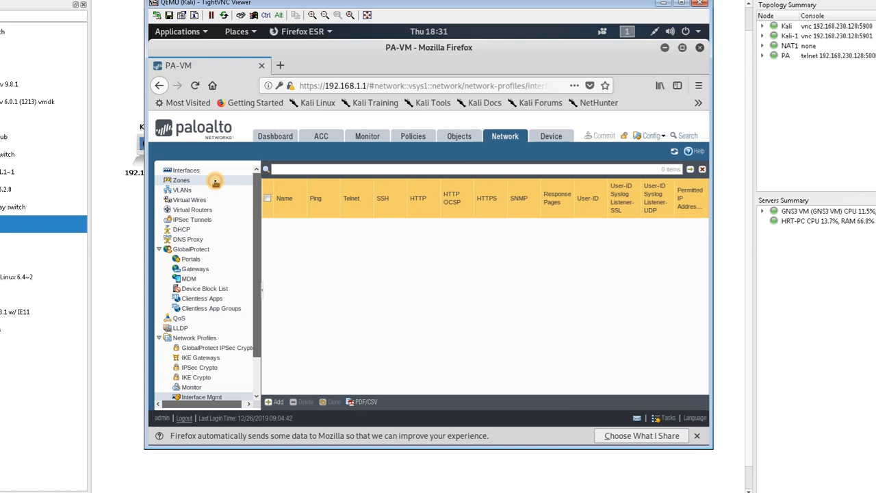
click(182, 180)
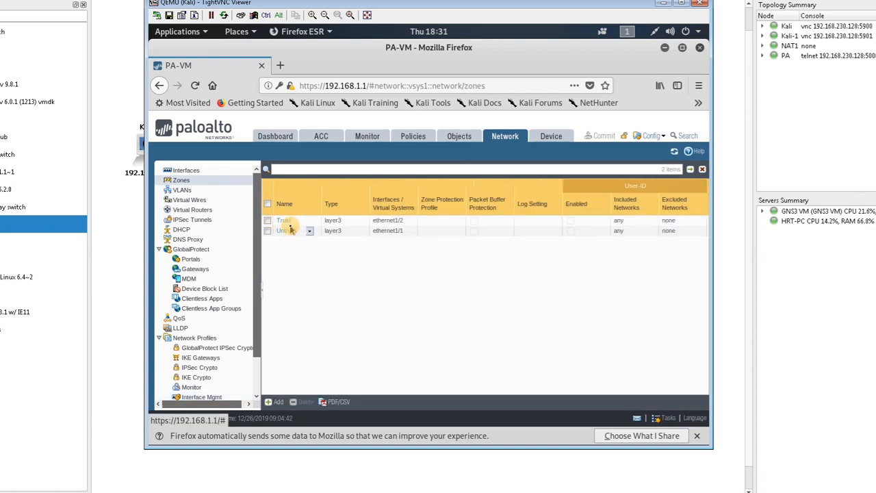
click(267, 220)
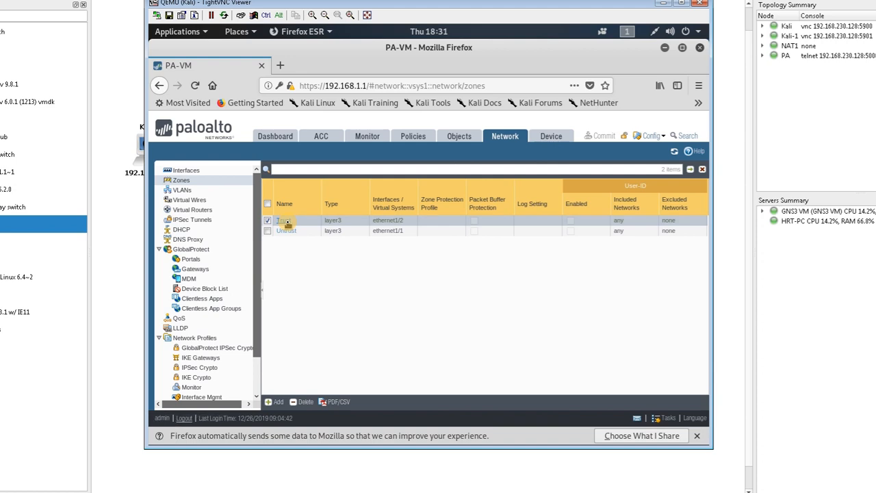
click(286, 220)
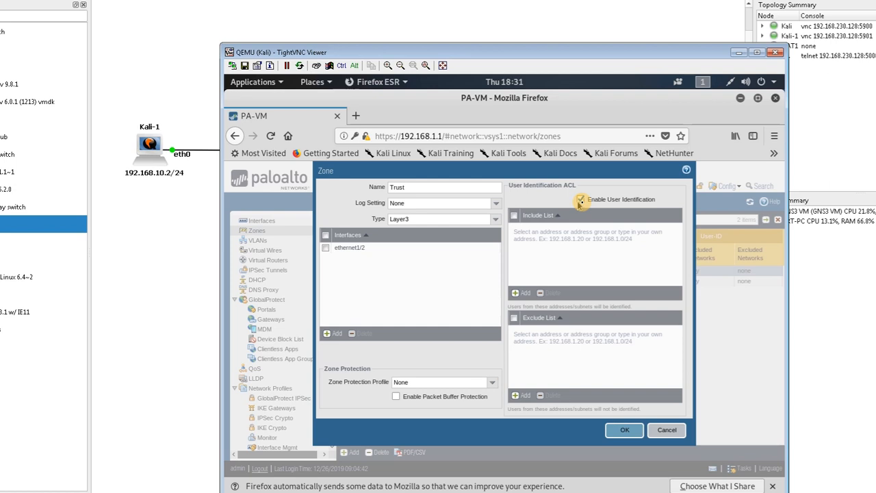
click(581, 199)
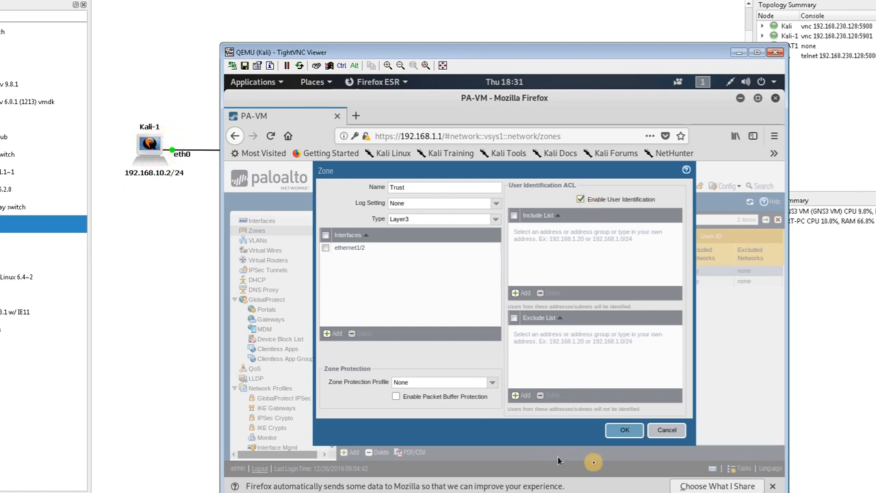
click(624, 430)
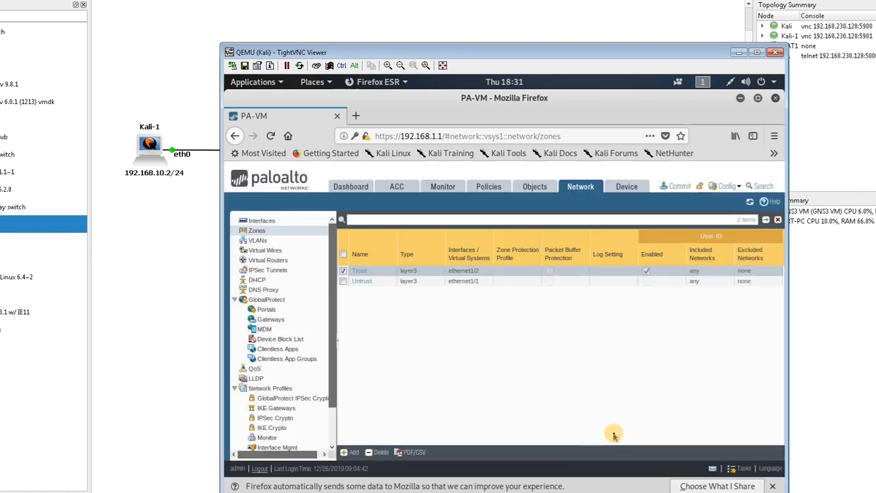
mouse_move(374, 363)
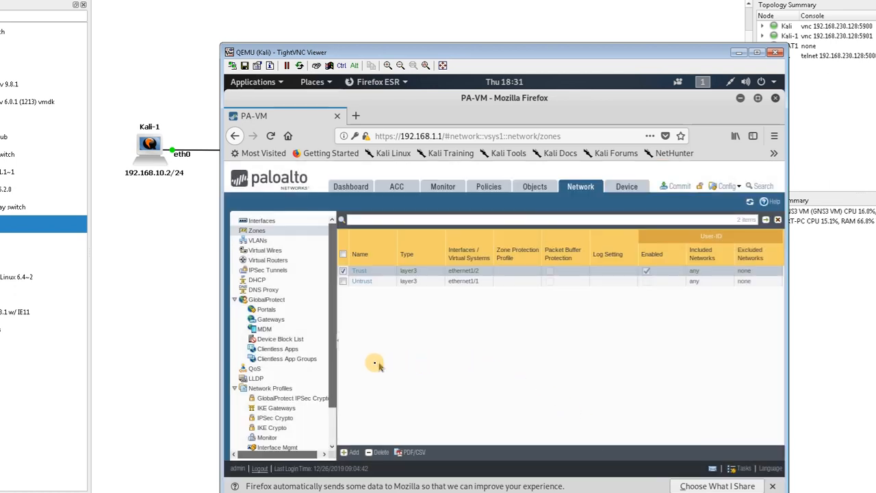
mouse_move(306, 439)
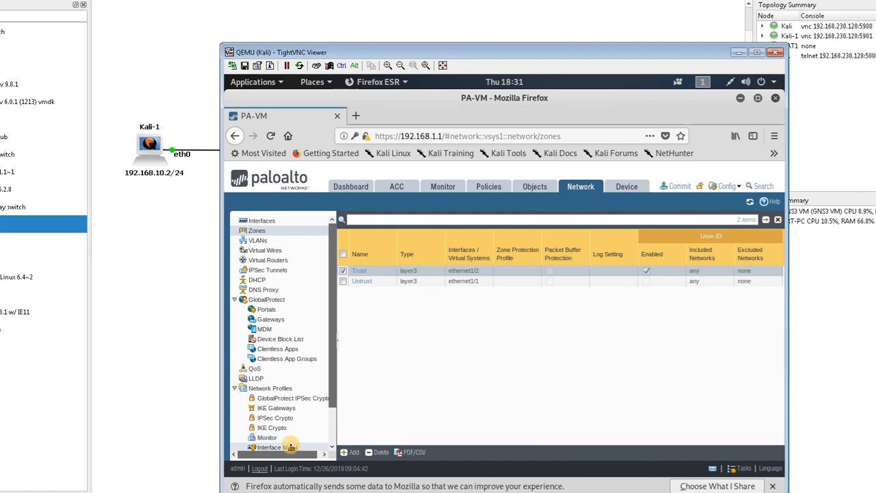
Step: Add an interface management profile named 'captive' with Response Pages allowed
click(278, 448)
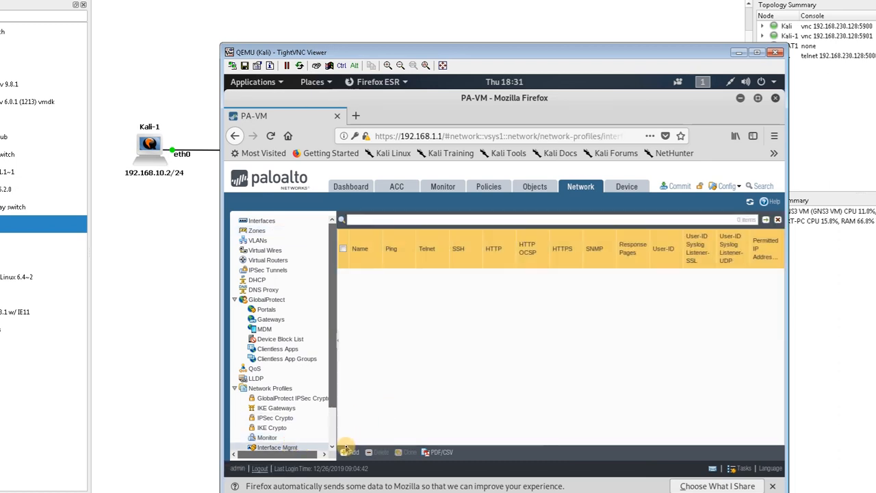
click(349, 452)
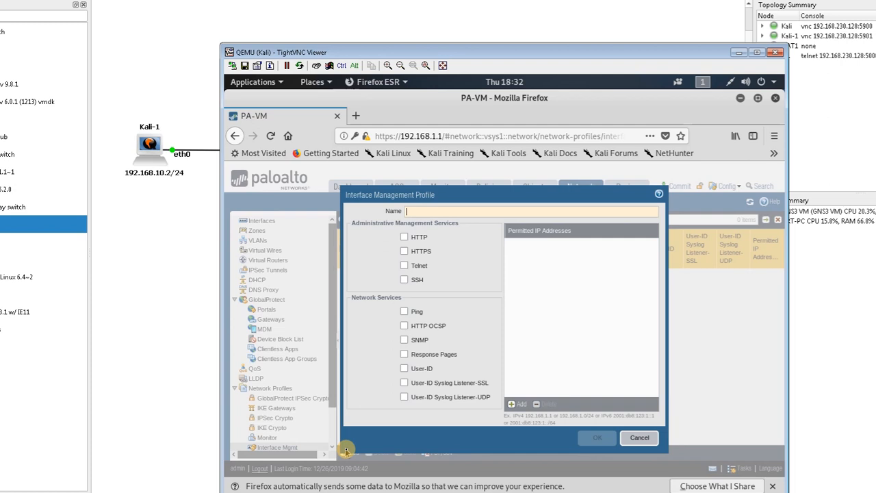
text(captiv)
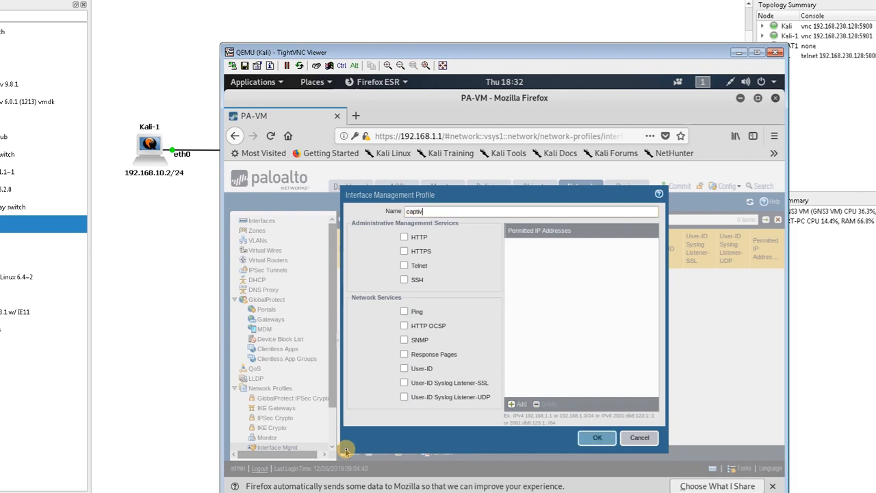
text(e)
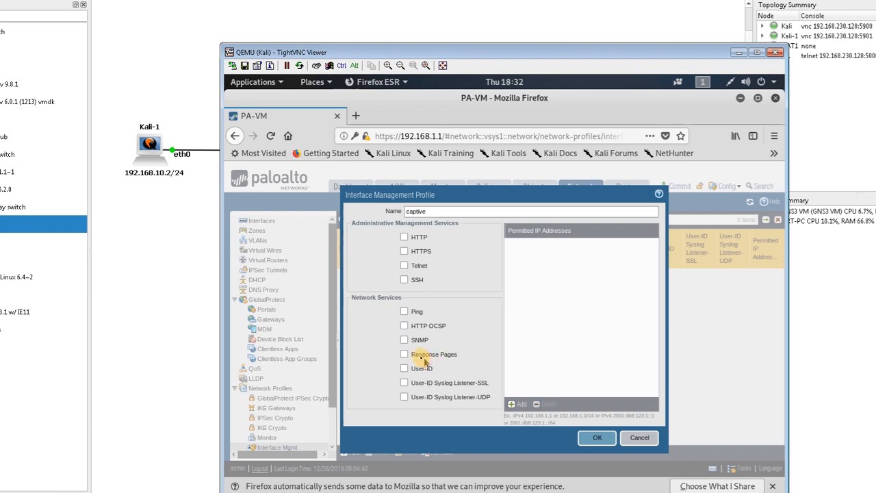
click(404, 354)
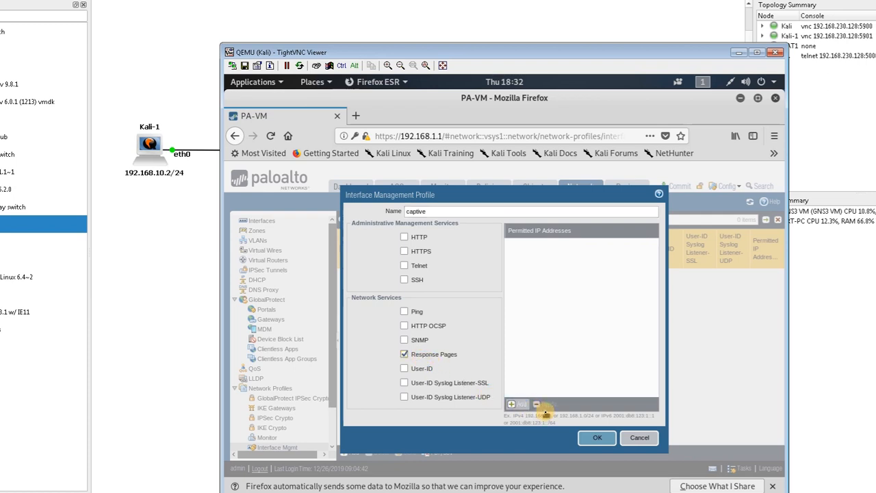
click(596, 437)
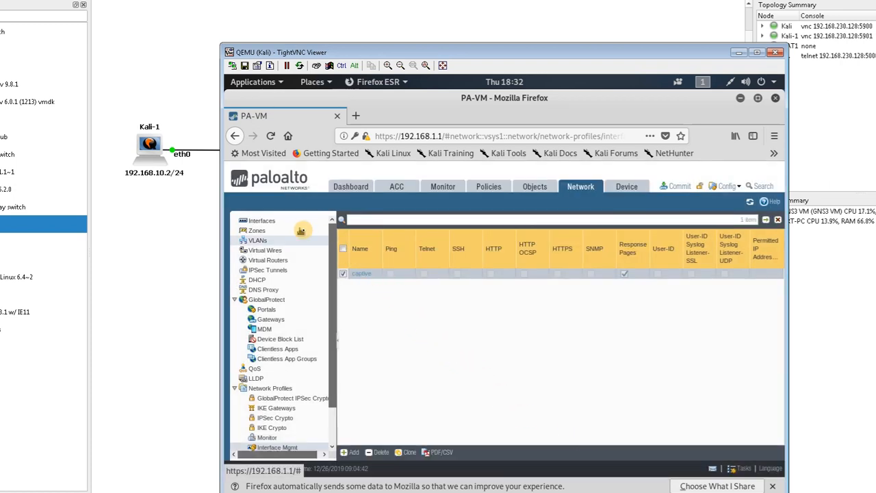
click(261, 221)
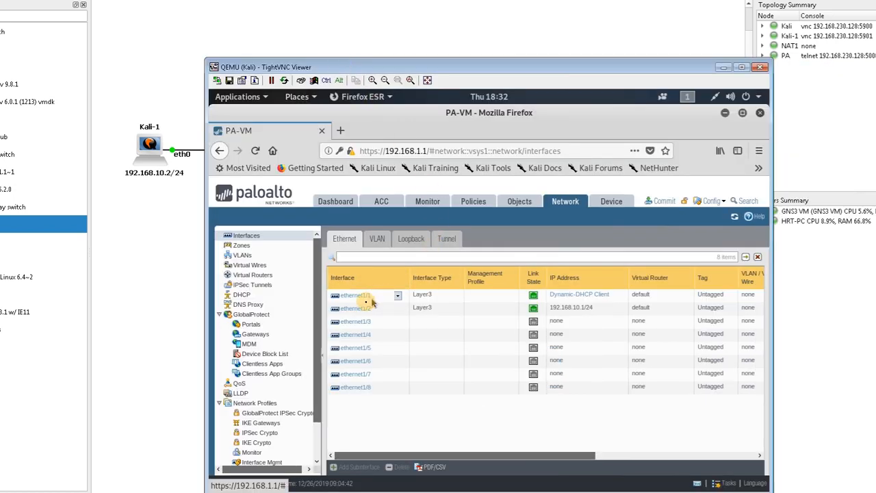
Step: Set ethernet1/2's advanced Management Profile to 'captive' and save the interface
click(356, 308)
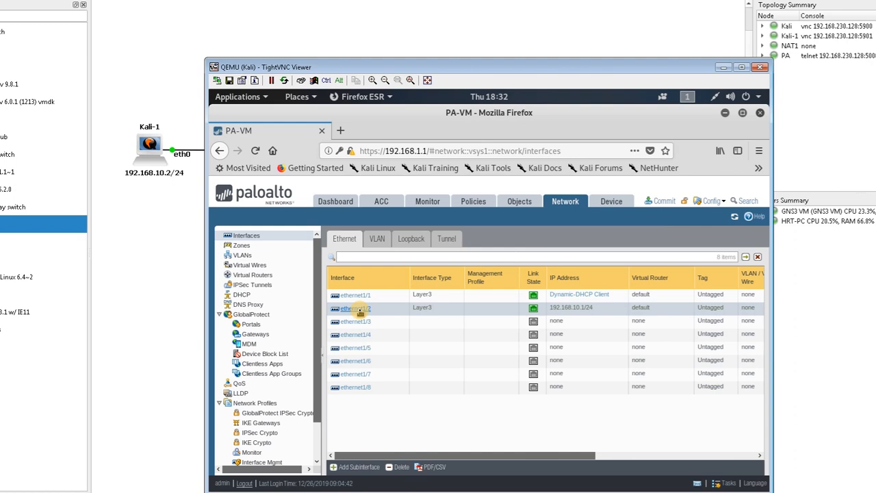
click(354, 308)
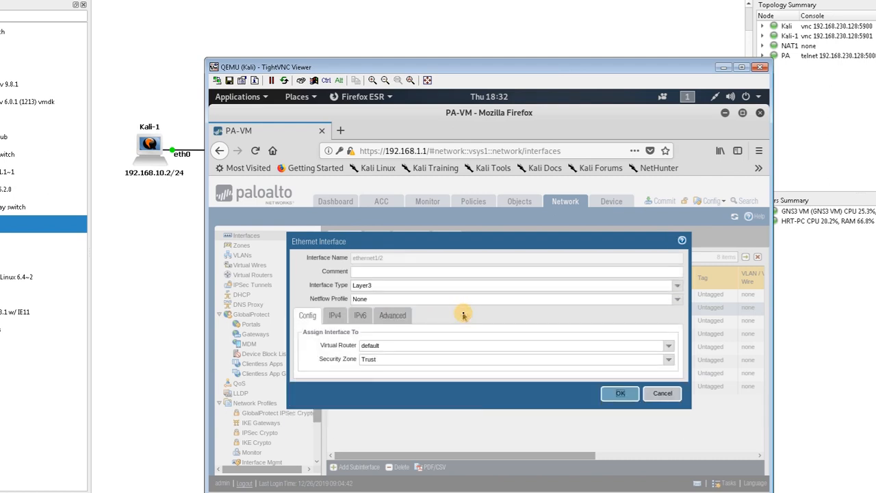
click(393, 315)
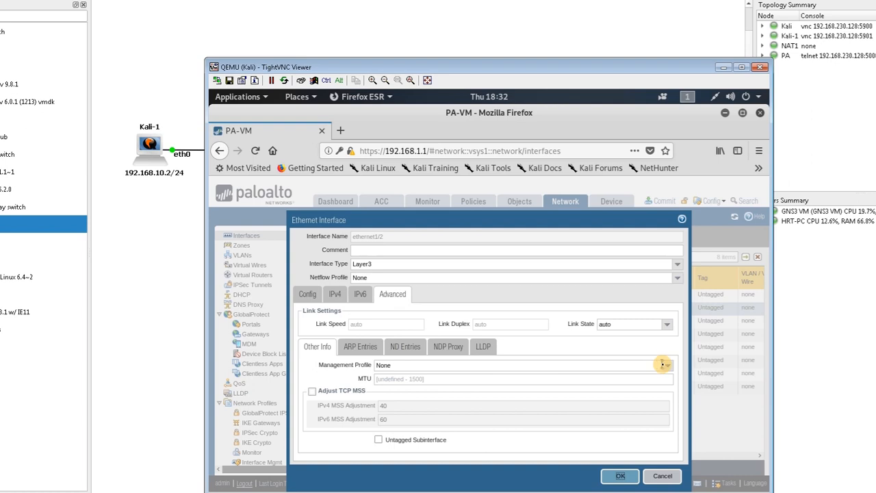
click(665, 365)
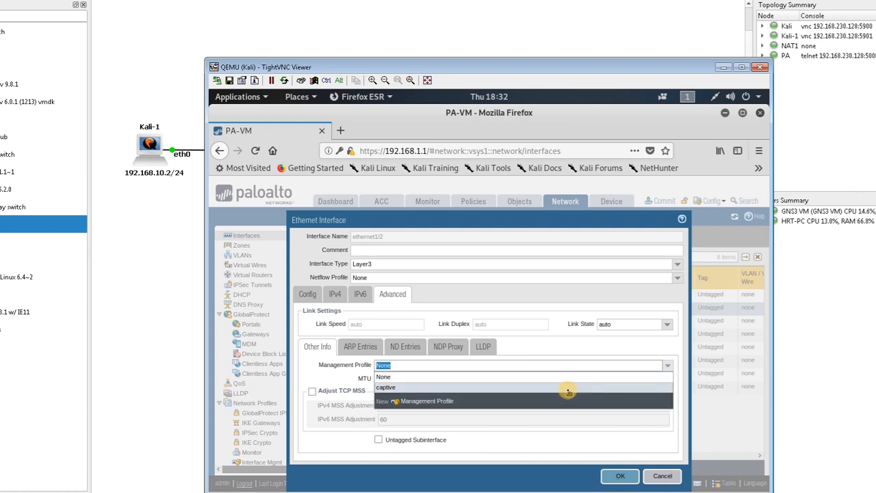
click(386, 387)
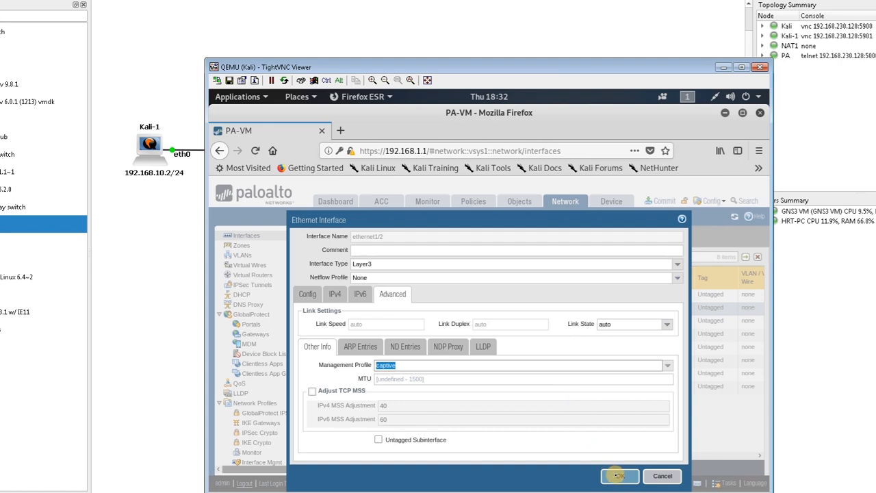
click(619, 475)
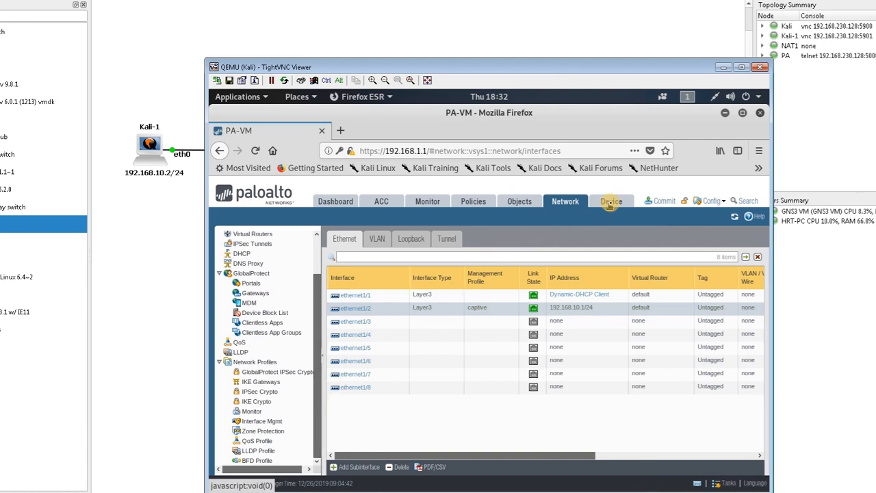
Step: Add enabled local user 'hamid' with a confirmed password to the local user database
click(611, 201)
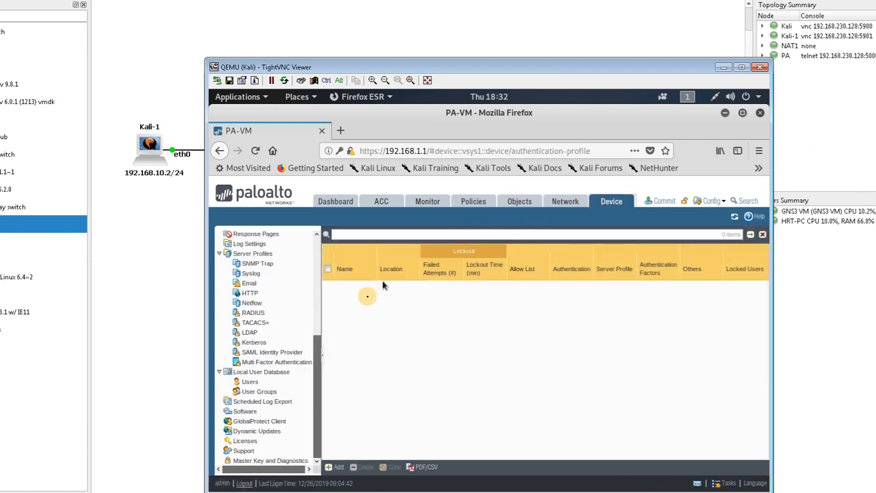
click(250, 381)
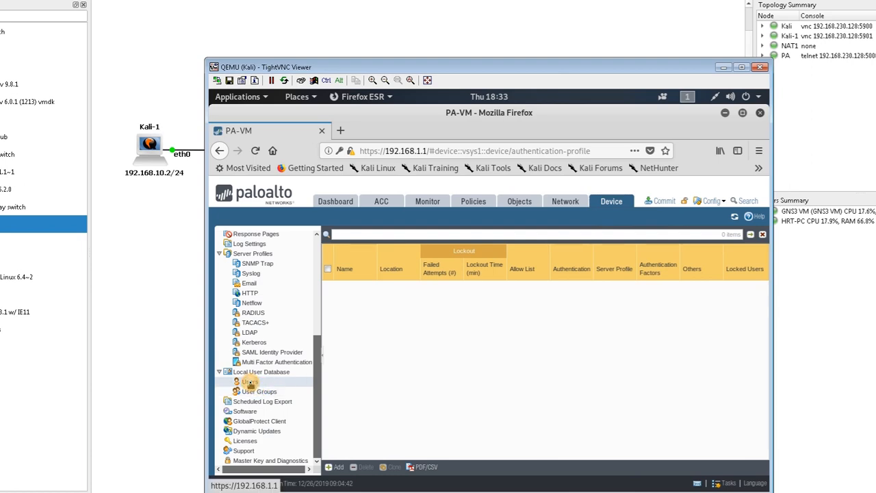
click(250, 382)
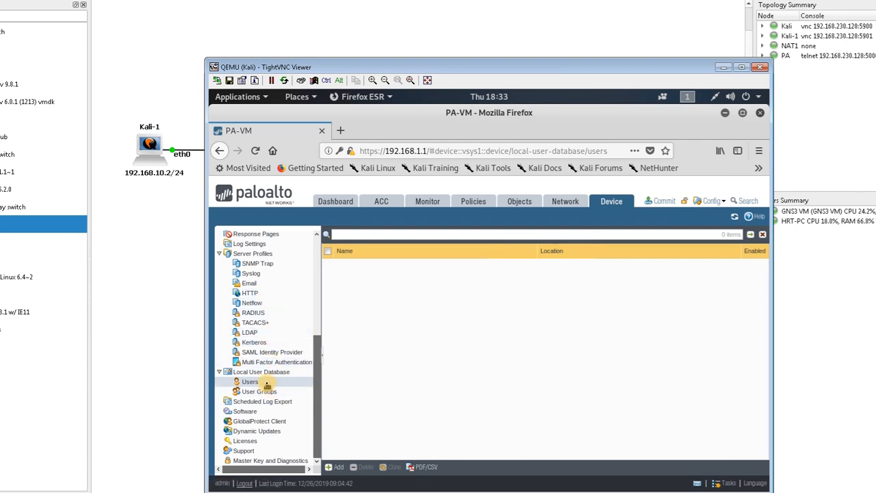
mouse_move(345, 460)
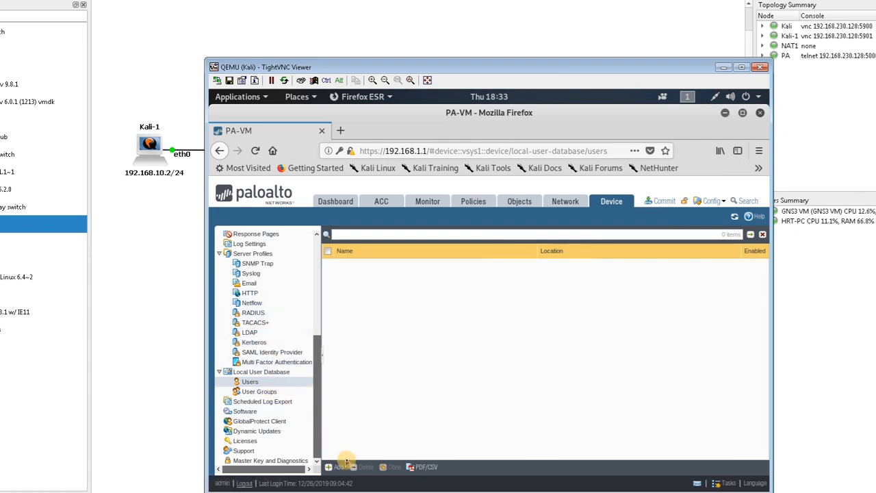
click(335, 467)
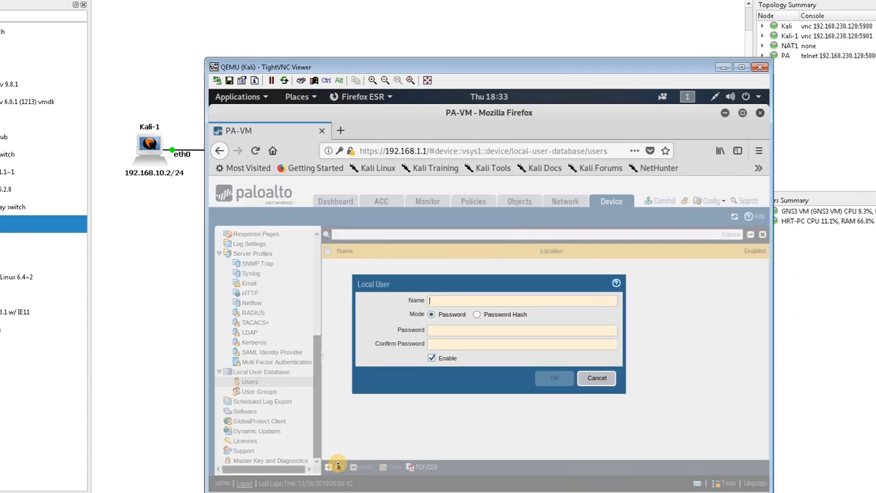
text(hamid)
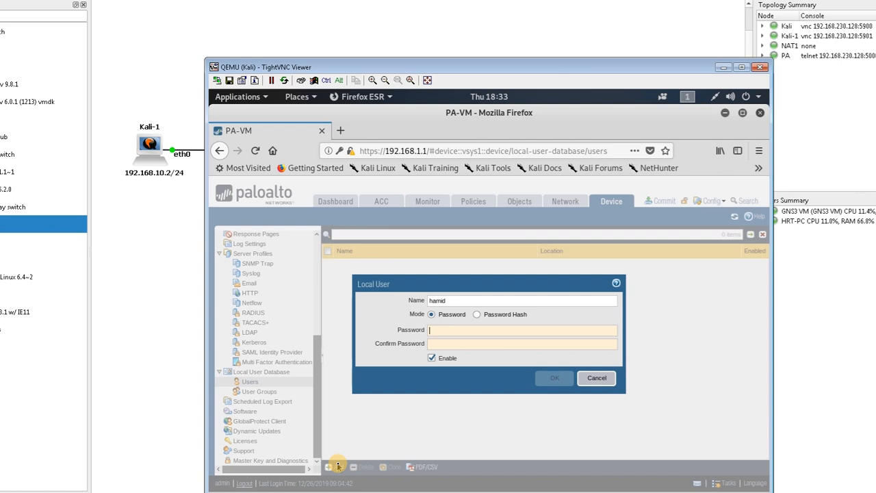
text(password)
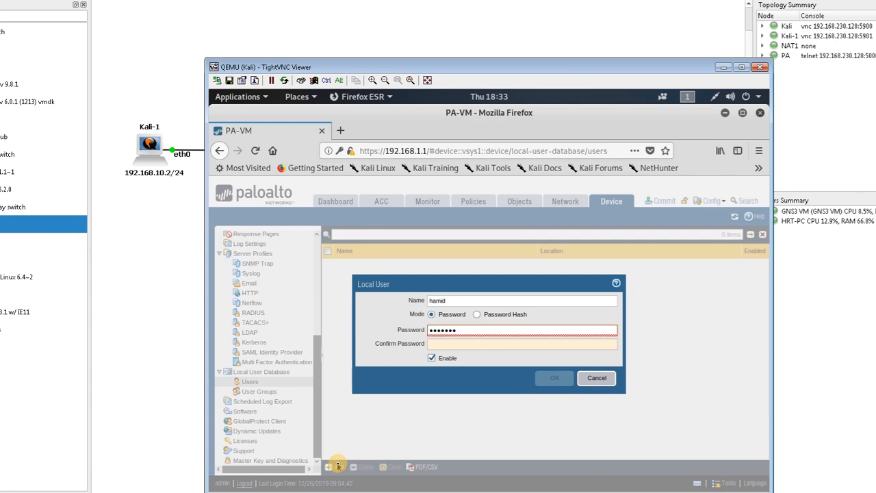
text(•)
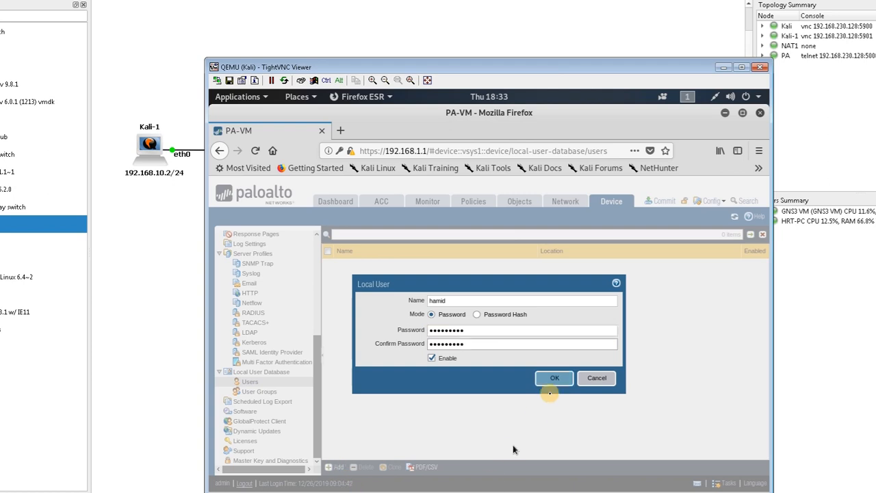
click(554, 378)
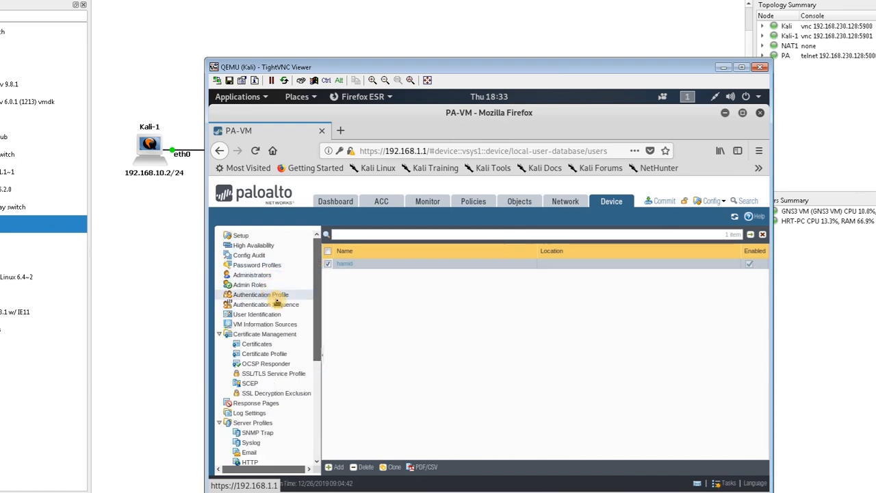
Step: Create authentication profile 'LocalProfile' of type Local Database, allowing user 'hamid'
click(261, 294)
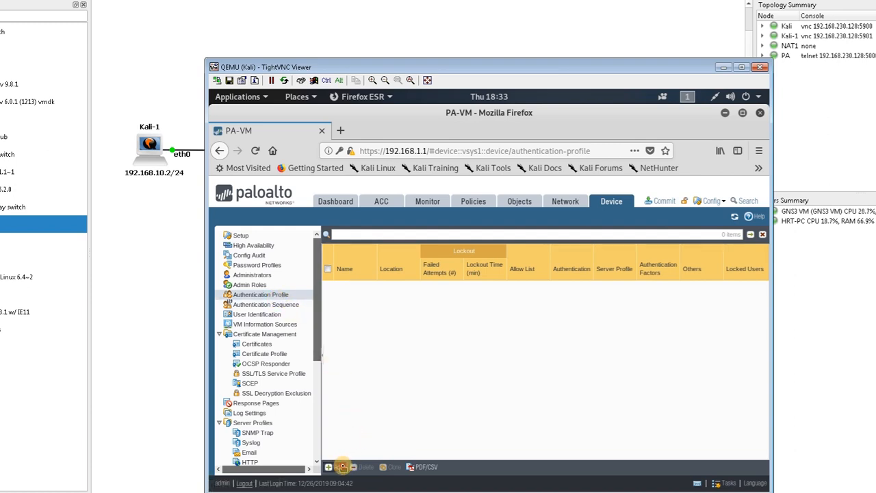
click(331, 467)
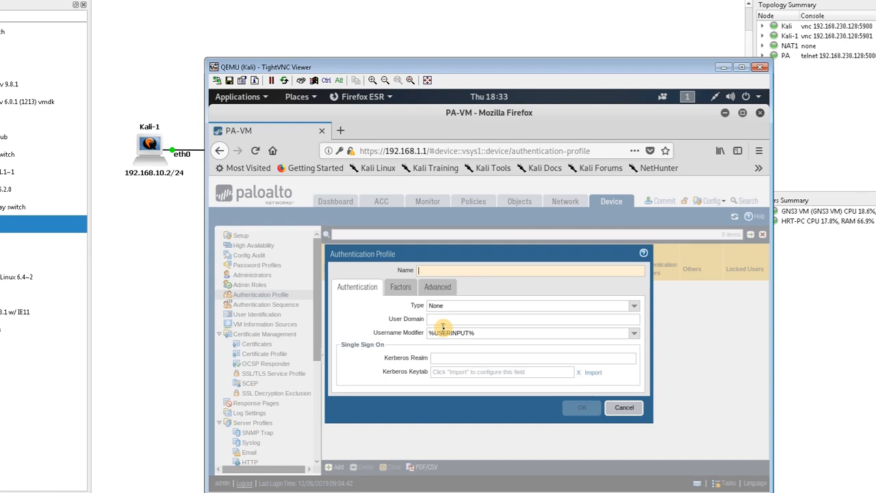
text(LocalProfile)
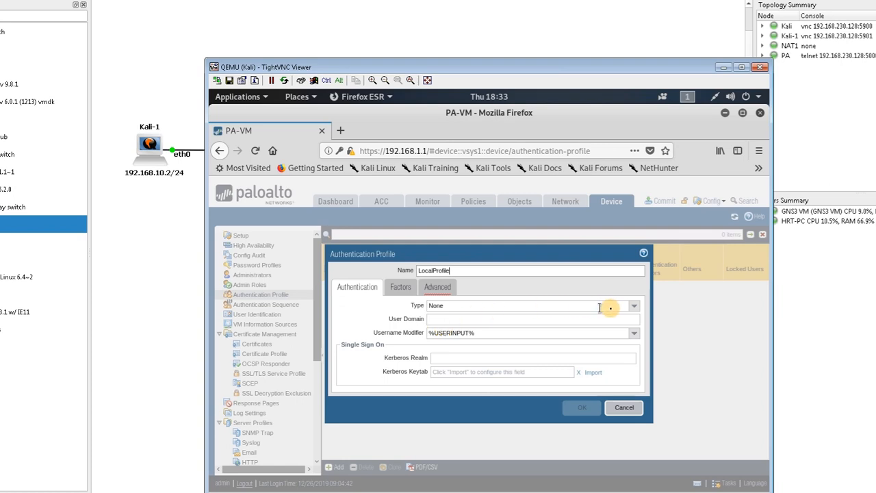
click(633, 305)
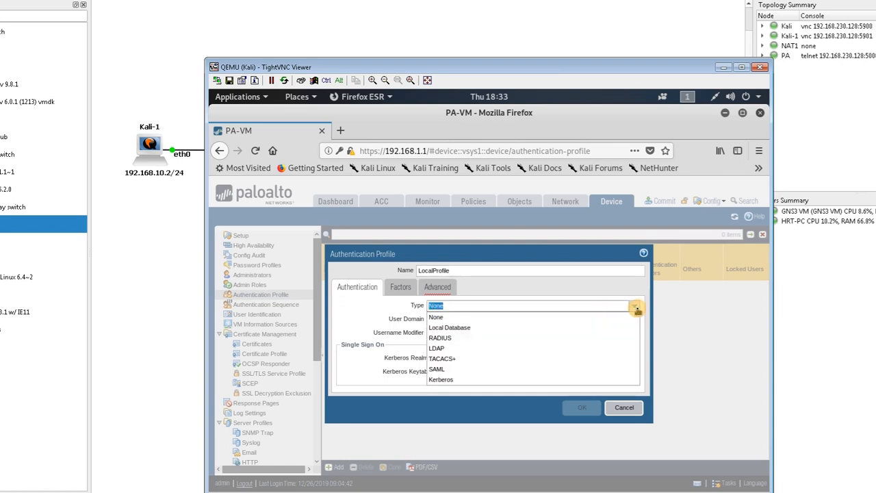
mouse_move(566, 337)
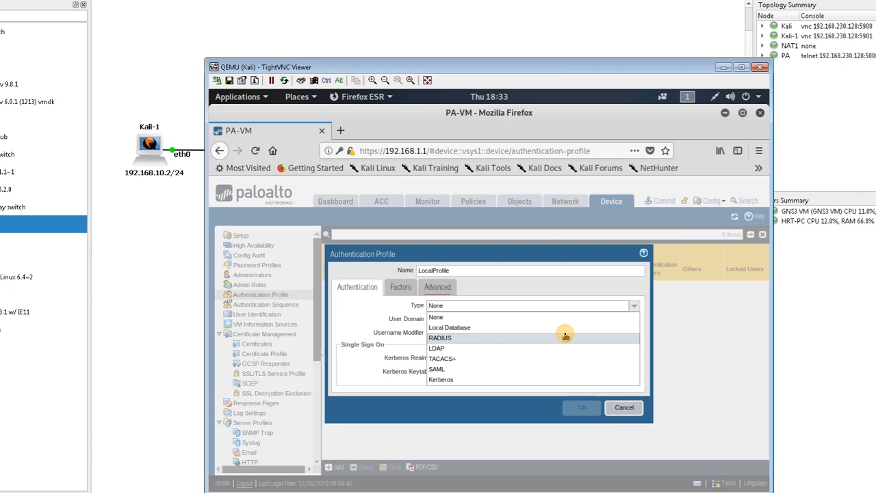
click(440, 338)
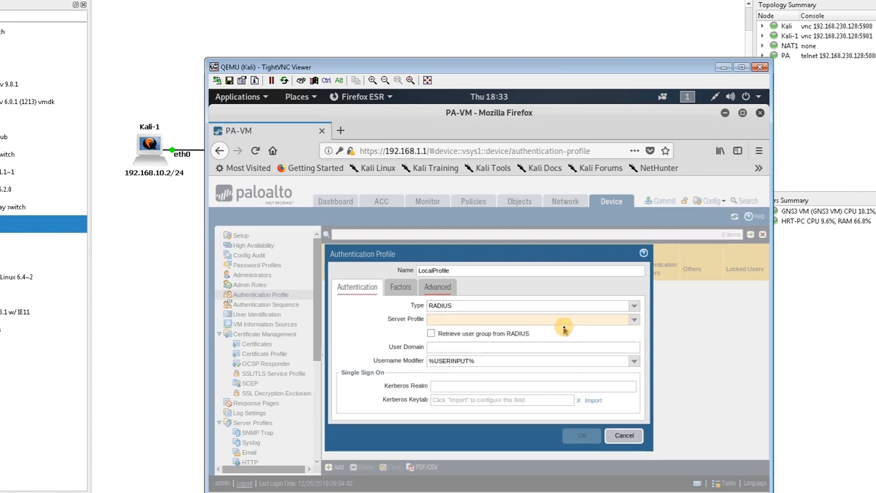
click(633, 306)
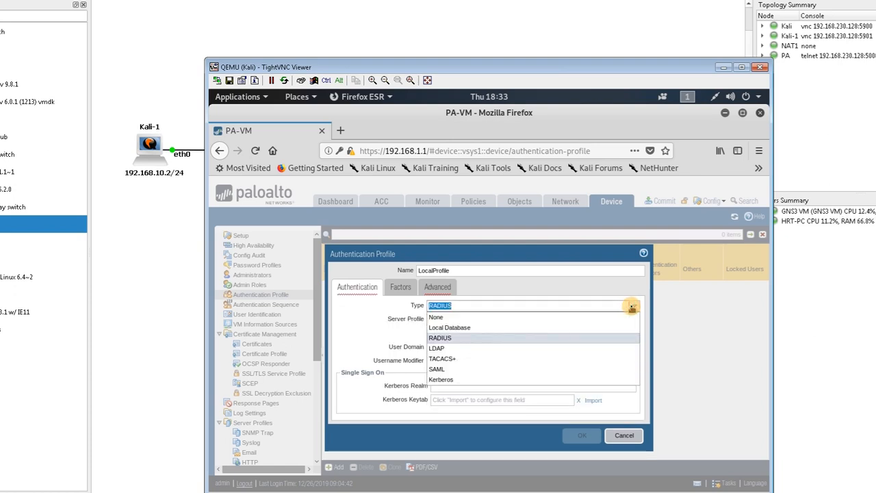
click(449, 327)
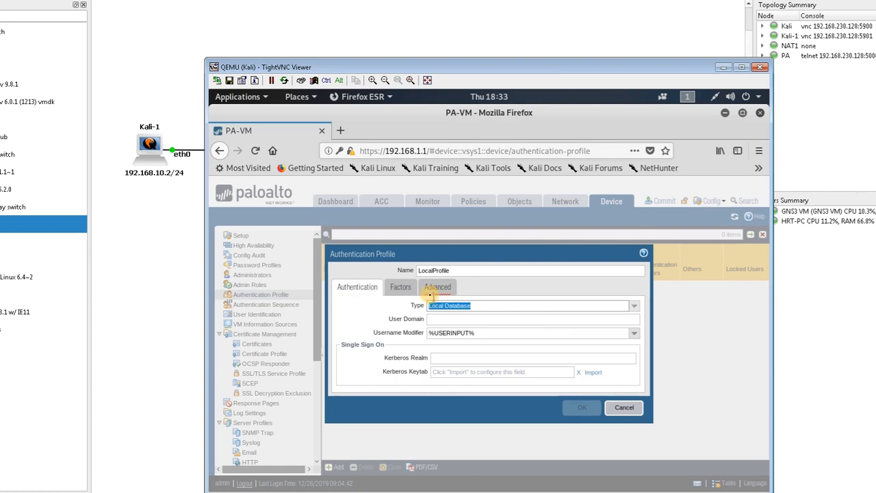
click(437, 286)
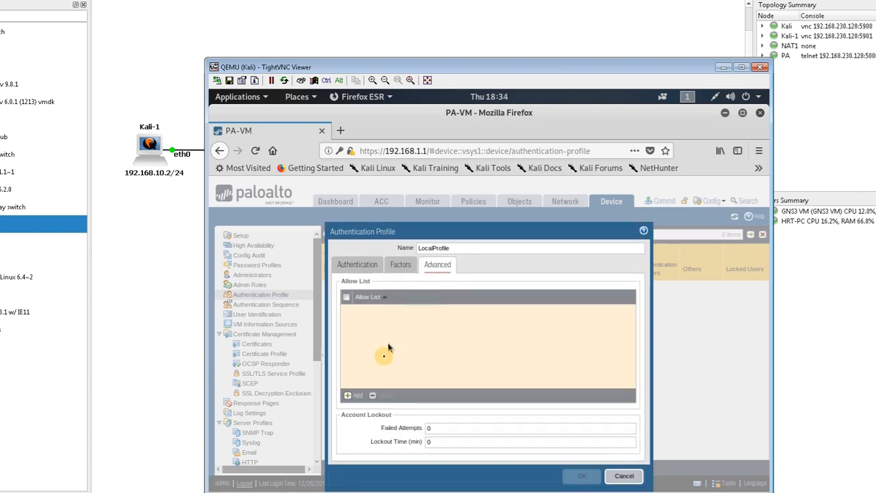
click(355, 395)
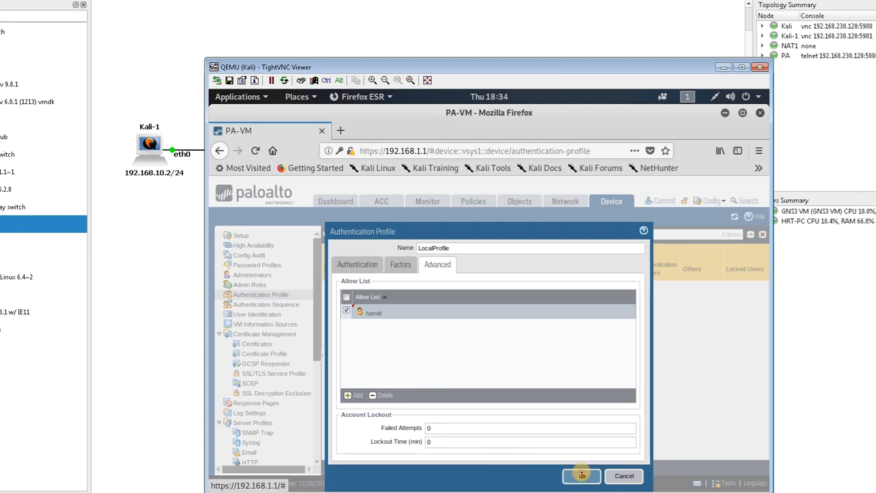
click(581, 476)
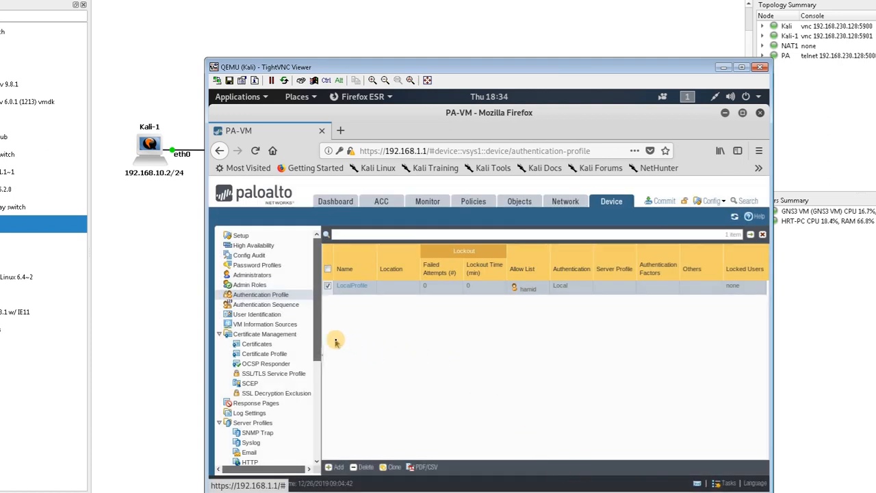
mouse_move(322, 337)
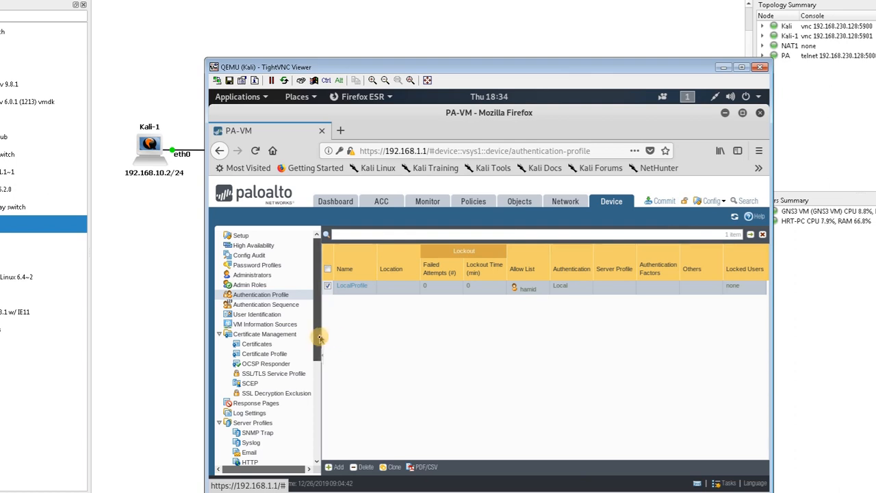
mouse_move(316, 401)
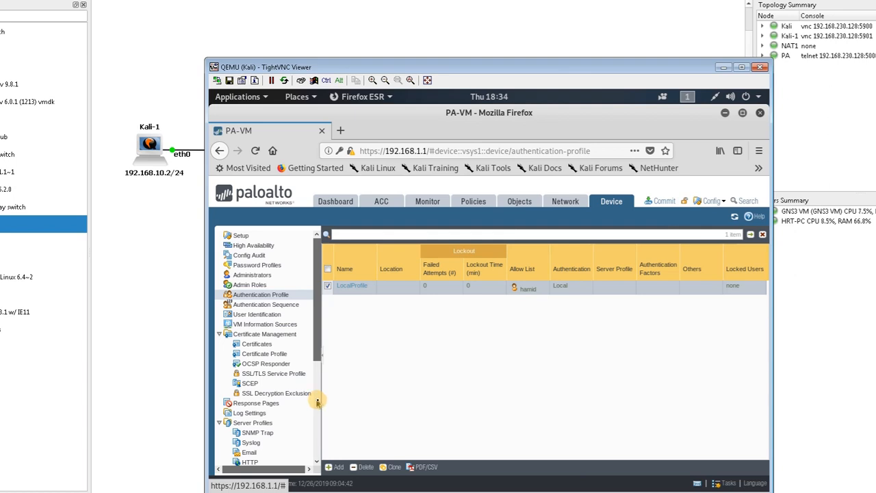
mouse_move(415, 304)
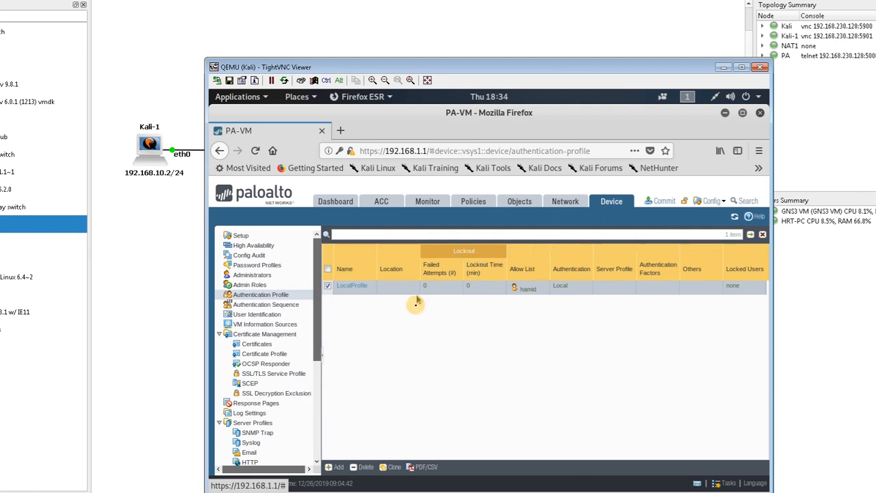
mouse_move(293, 305)
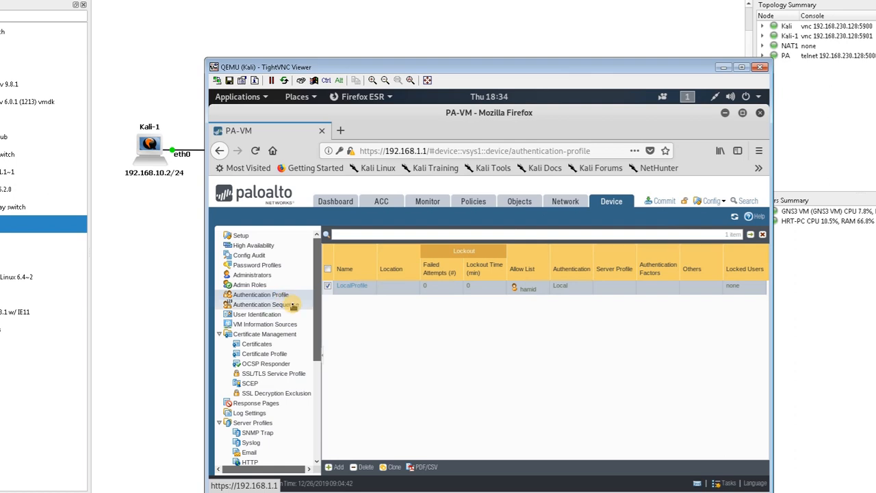
mouse_move(257, 314)
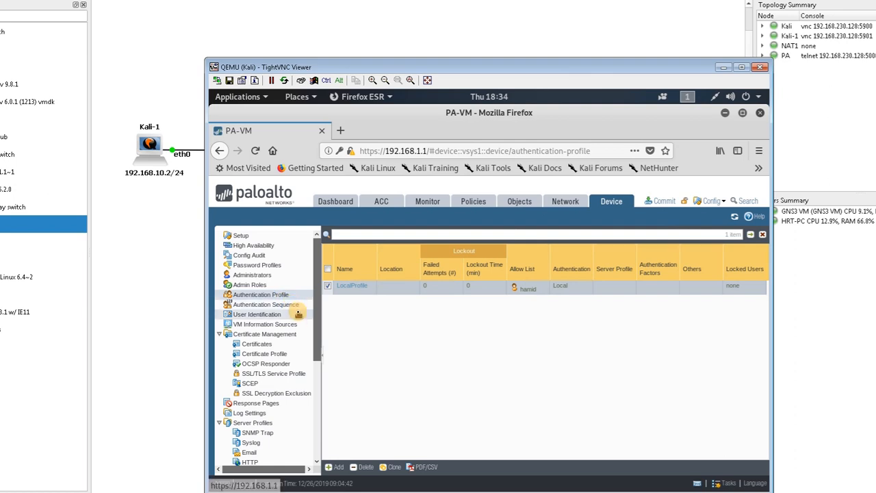
Step: Go to Device > User Identification to view the Captive Portal settings
click(256, 314)
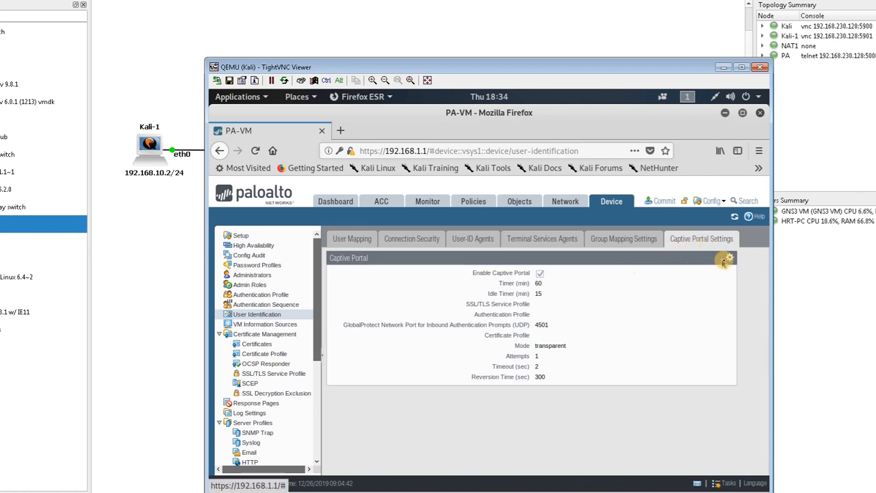
Step: Set Captive Portal to LocalProfile authentication in redirect mode, host 192.168.10.1, and save
click(727, 258)
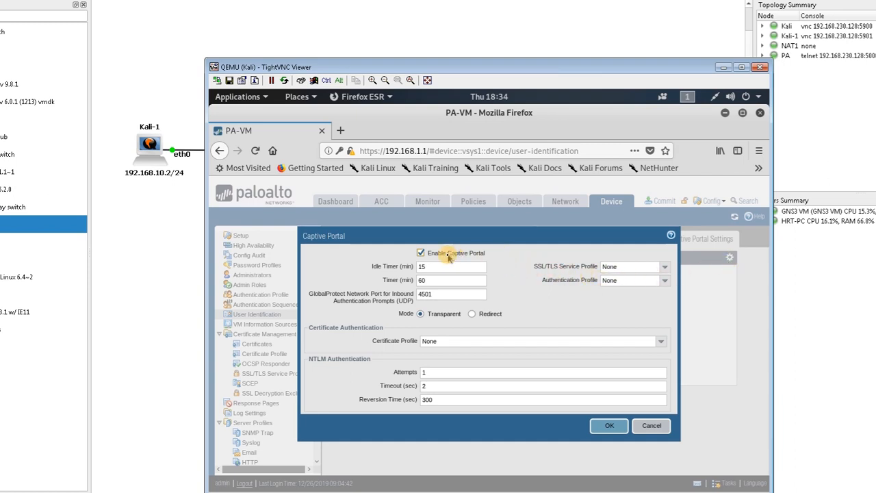
mouse_move(654, 286)
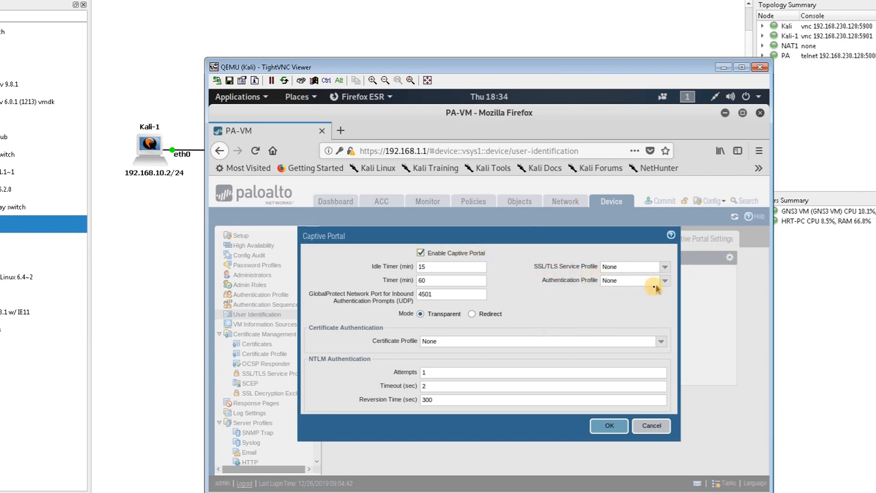
click(664, 280)
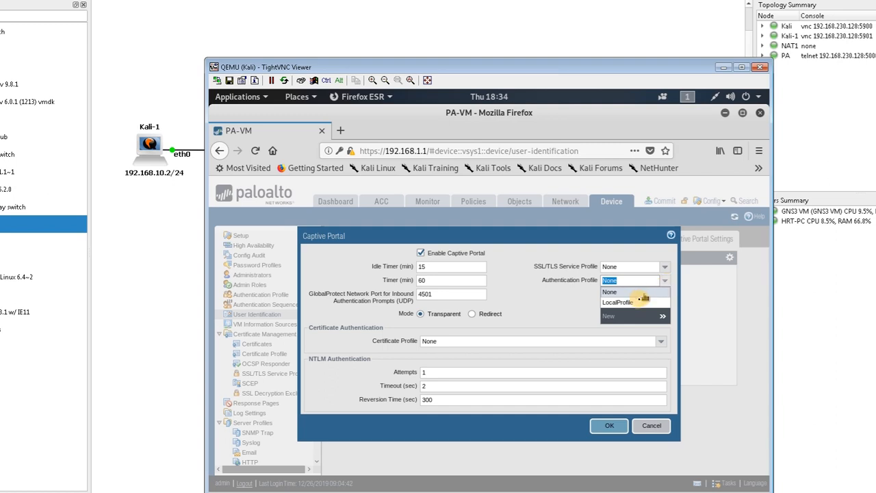
click(617, 302)
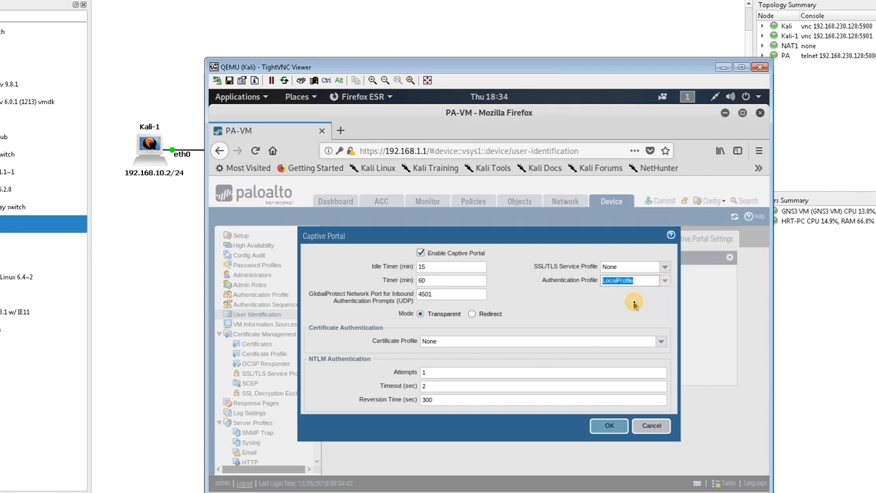
mouse_move(590, 344)
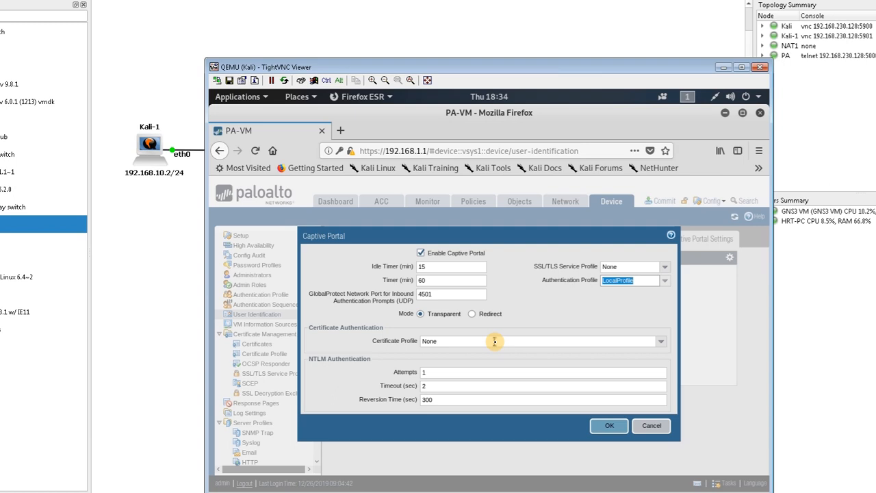
mouse_move(512, 339)
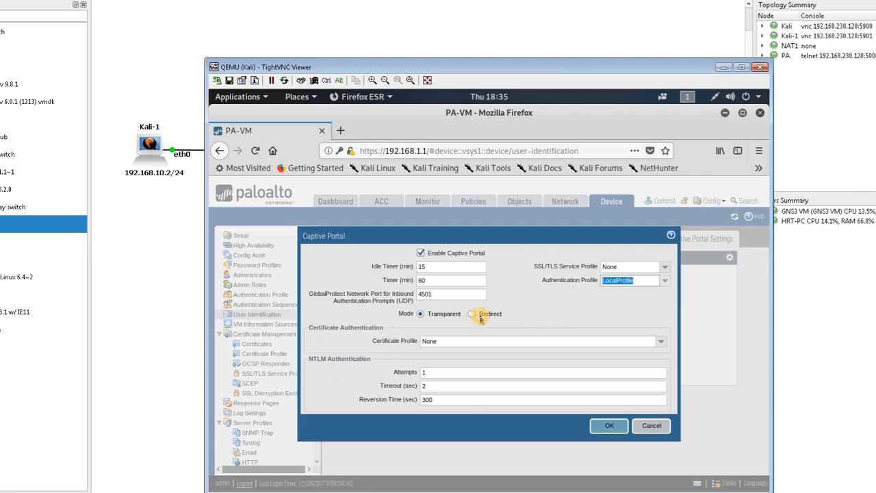
click(472, 314)
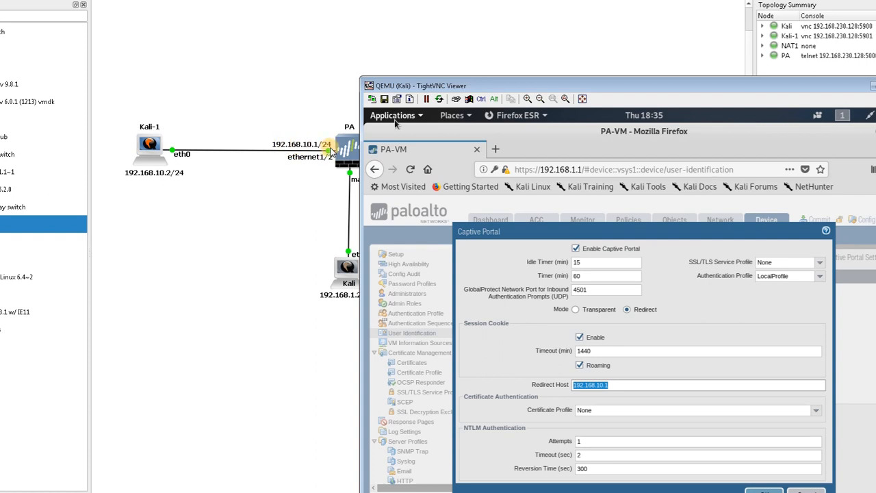
drag(421, 86, 233, 67)
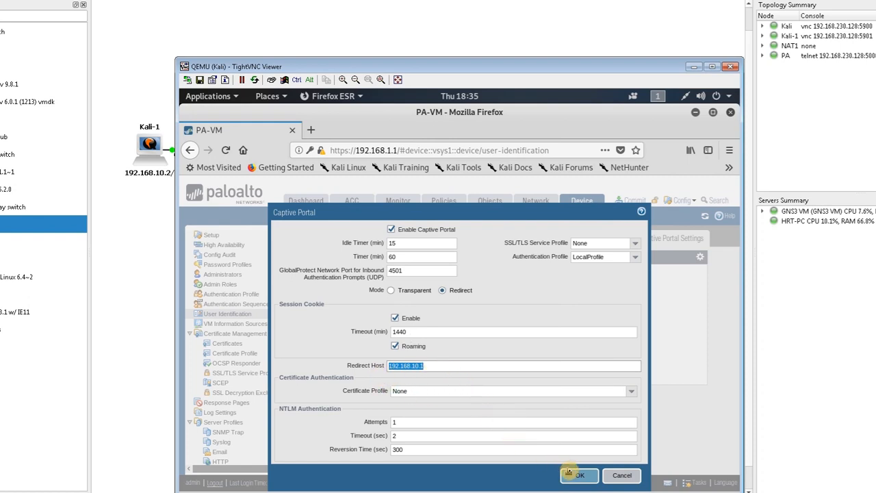
click(579, 475)
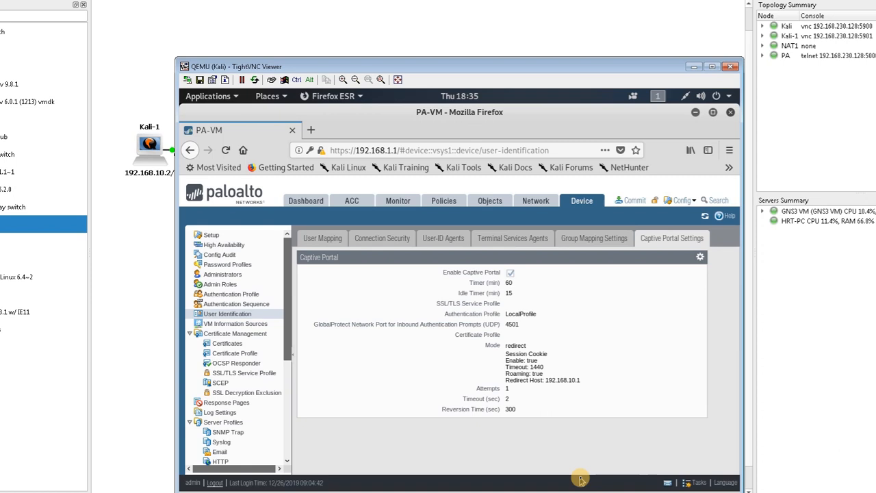
mouse_move(444, 212)
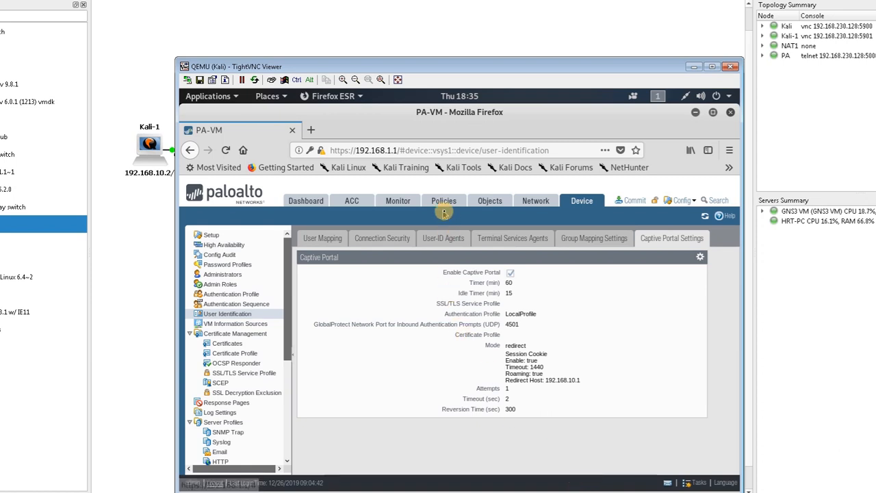
Step: Switch to the Policies tab to reach the Authentication rulebase
click(444, 200)
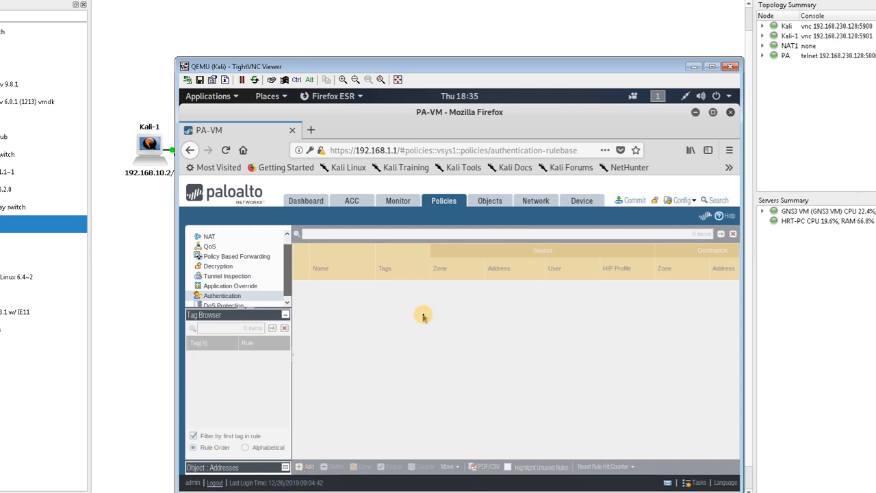
Step: Start rule 'CaptivePortal' with source zone Trust and destination zone Untrust
click(308, 467)
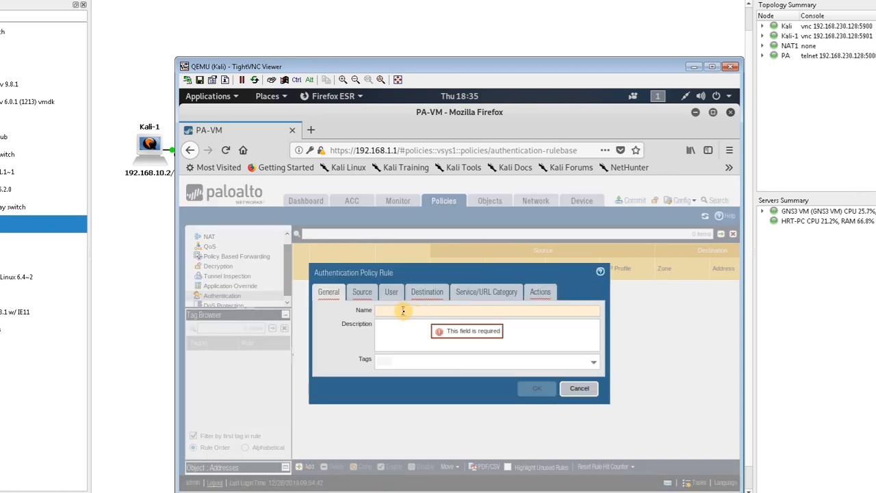
text(CaptivePortal)
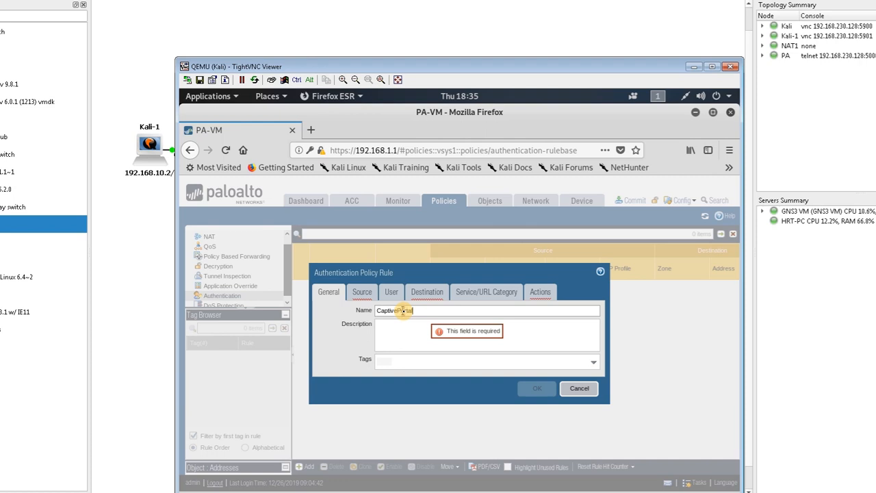
click(362, 292)
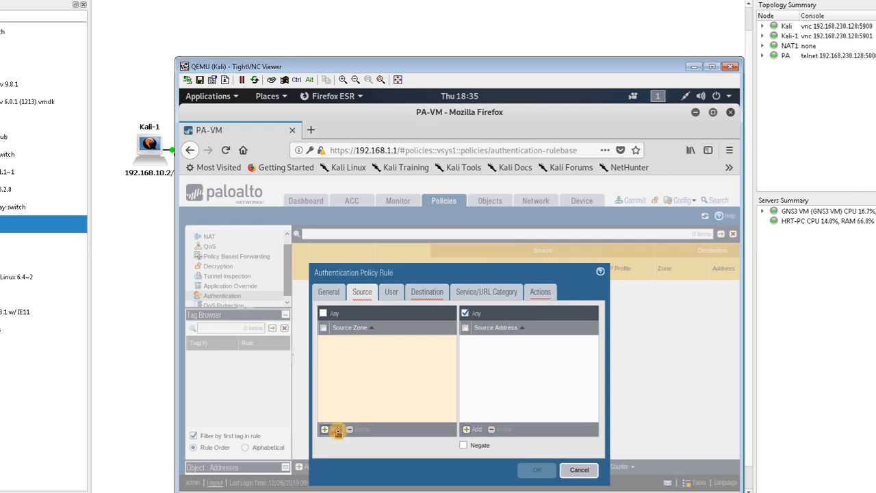
click(324, 429)
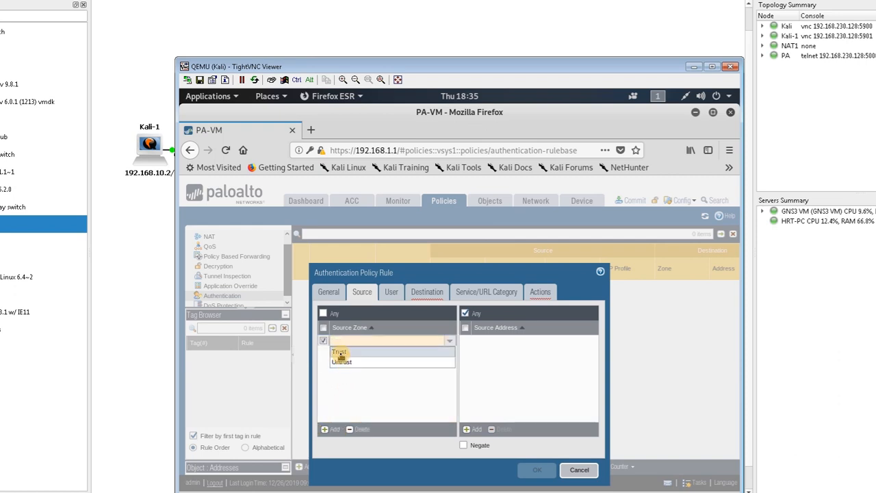
click(339, 351)
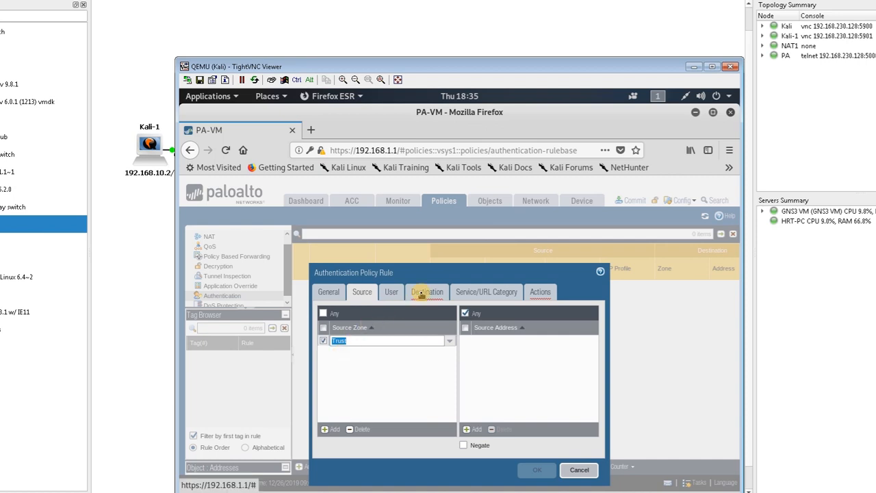
click(427, 292)
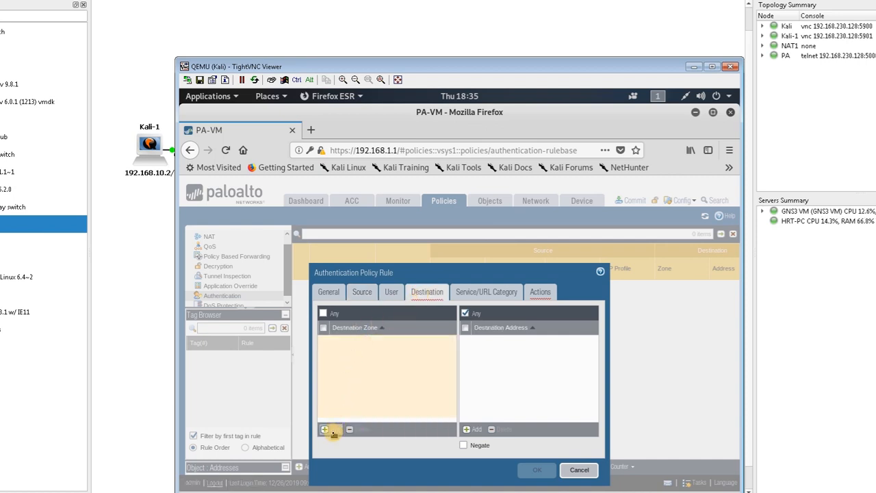
click(325, 430)
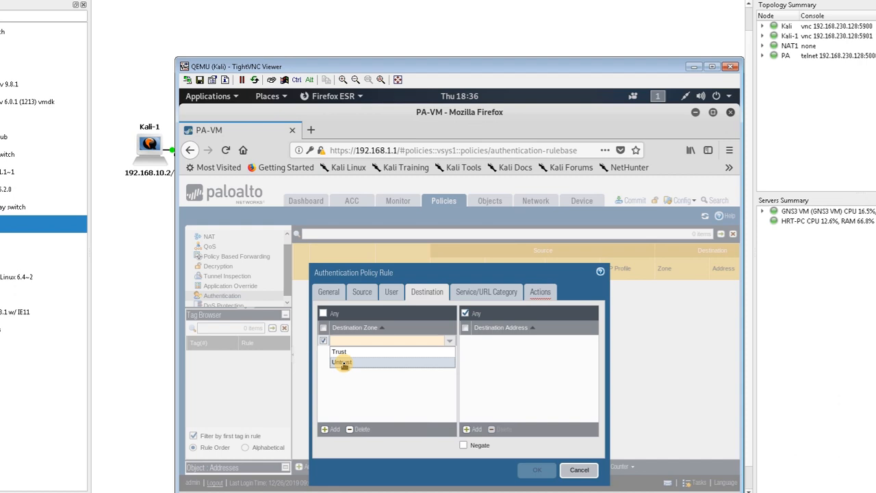
click(341, 362)
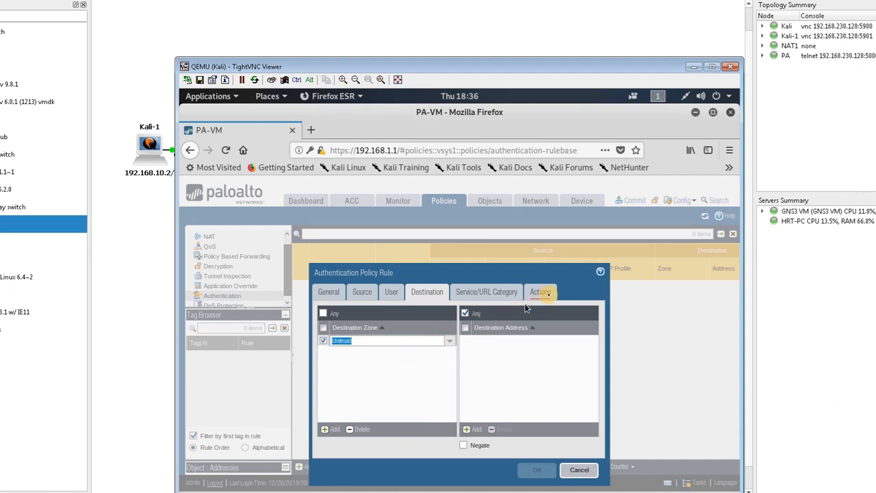
Step: Set the rule's enforcement to default-browser-challenge and save the rule
click(540, 292)
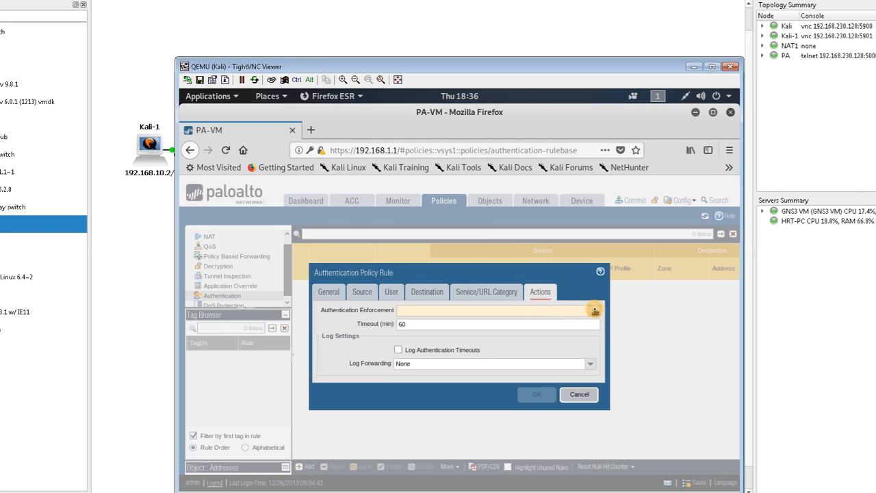
click(594, 310)
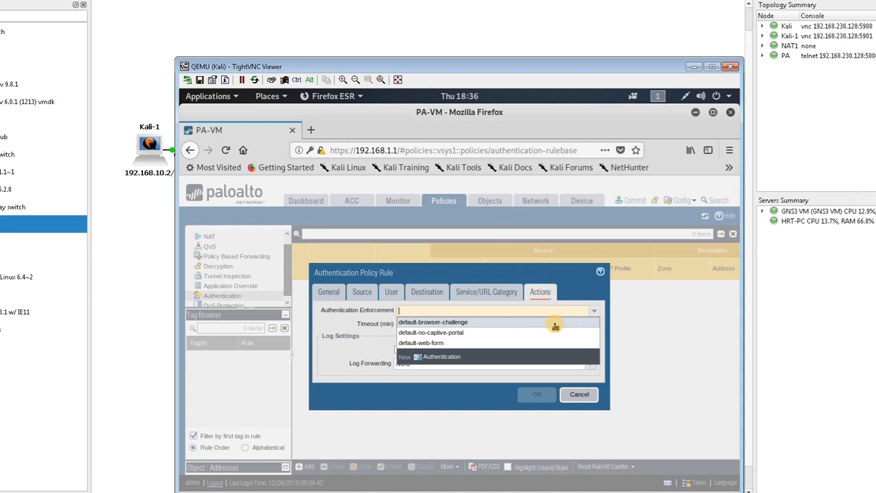
click(433, 322)
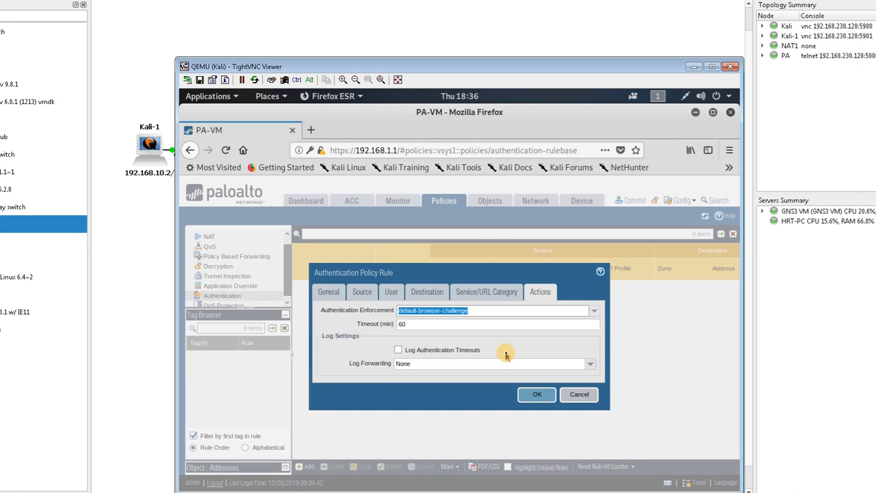
click(537, 394)
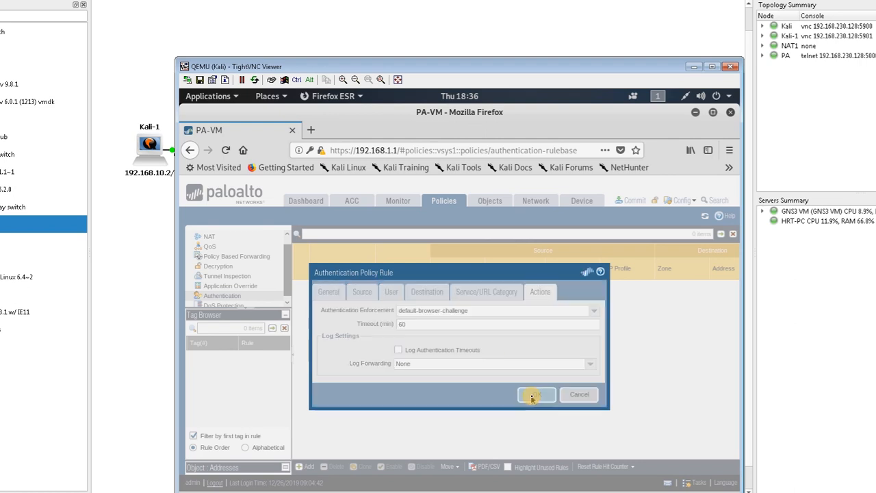
Step: Commit the CaptivePortal authentication rule and captive portal settings to the firewall
click(537, 395)
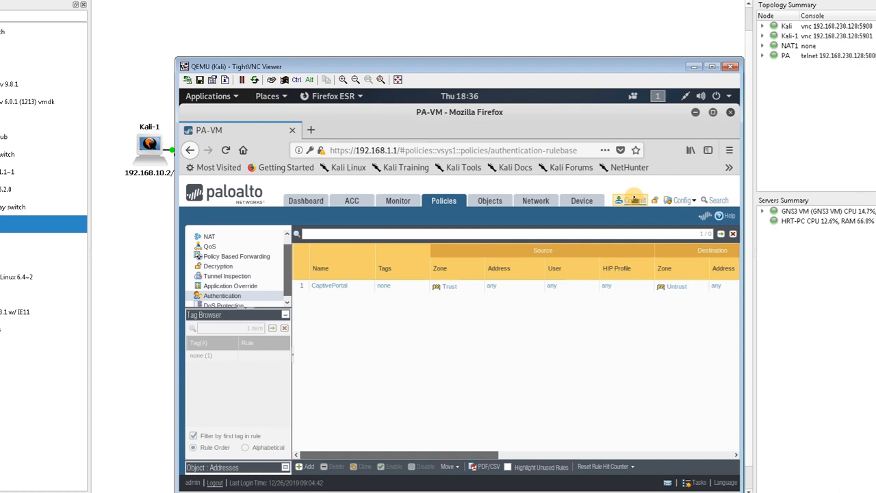
click(635, 200)
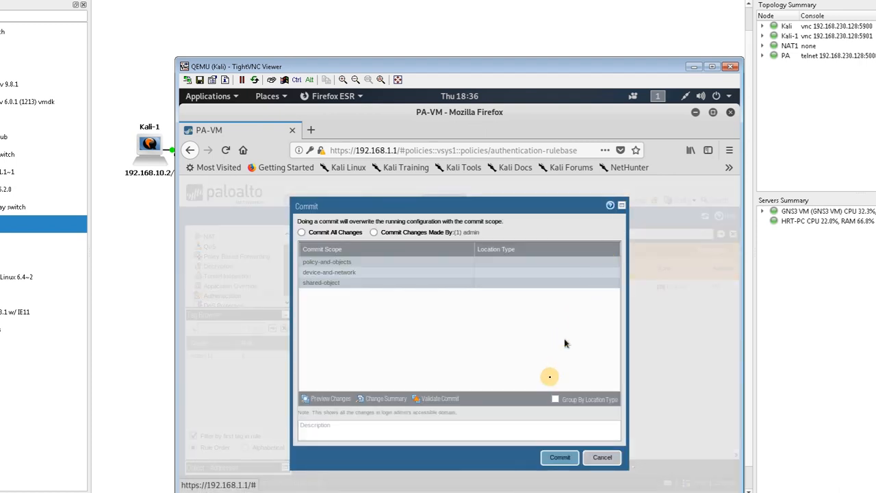
click(559, 458)
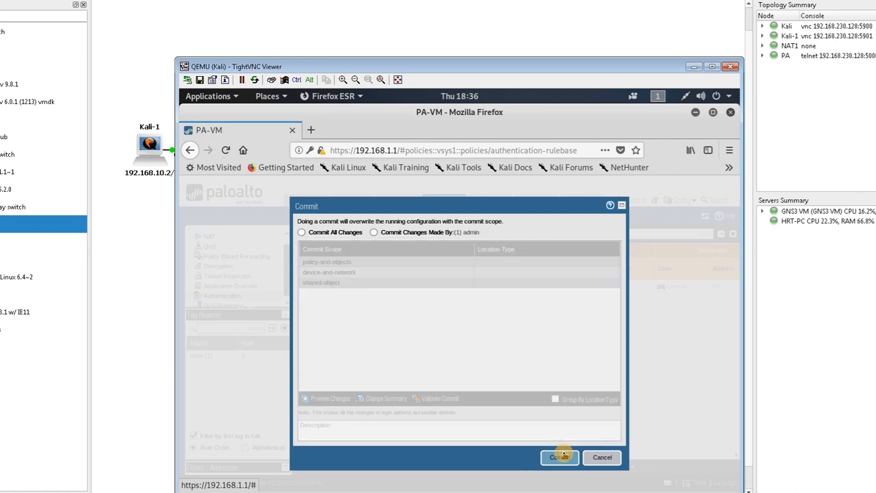
click(559, 457)
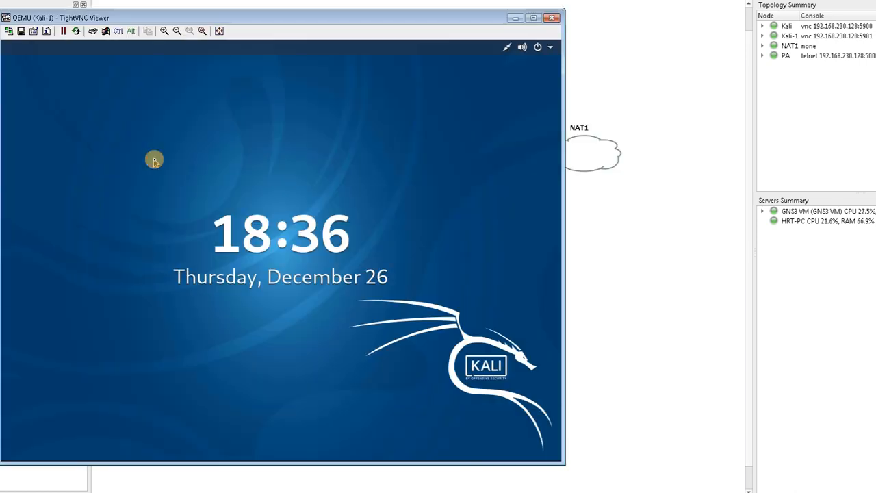
mouse_move(157, 161)
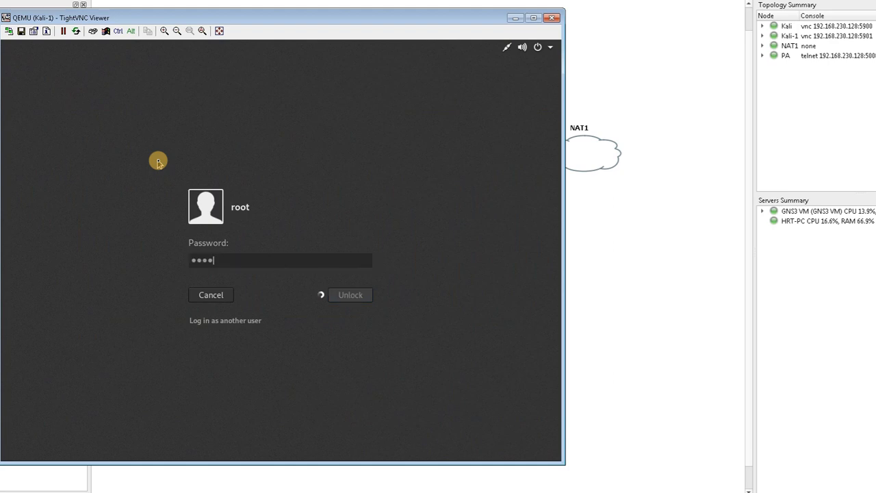
Step: Browse to amazon.ca and dismiss the basic authentication prompt to reach the portal login
click(350, 294)
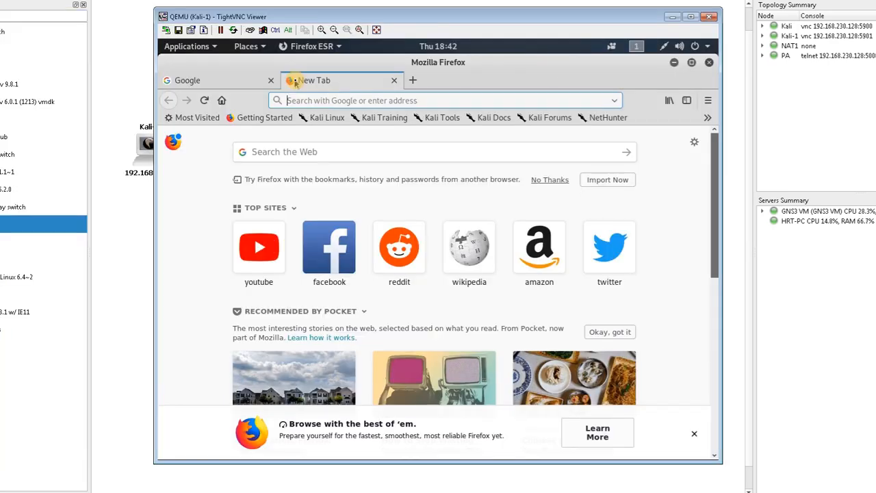
text(amazon.ca)
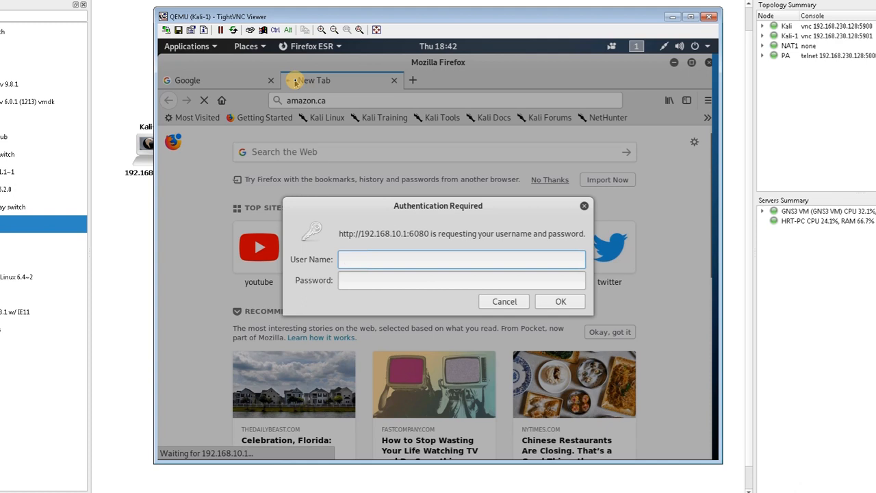
click(463, 259)
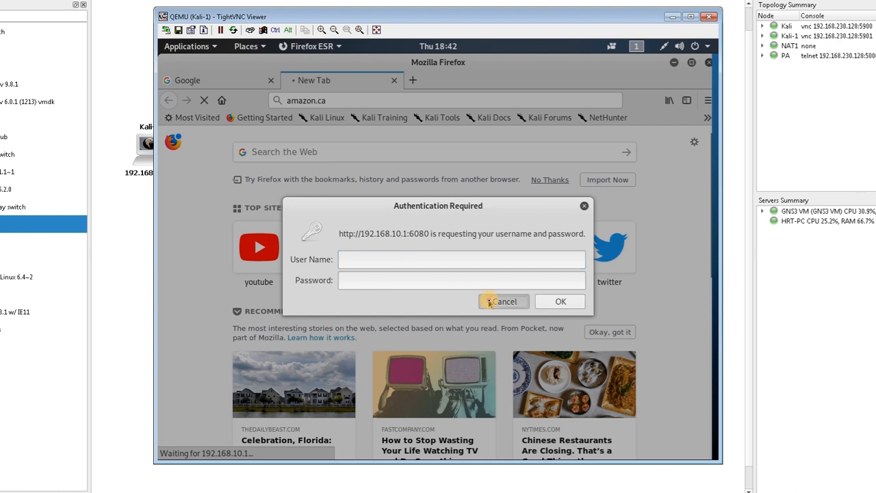
click(504, 301)
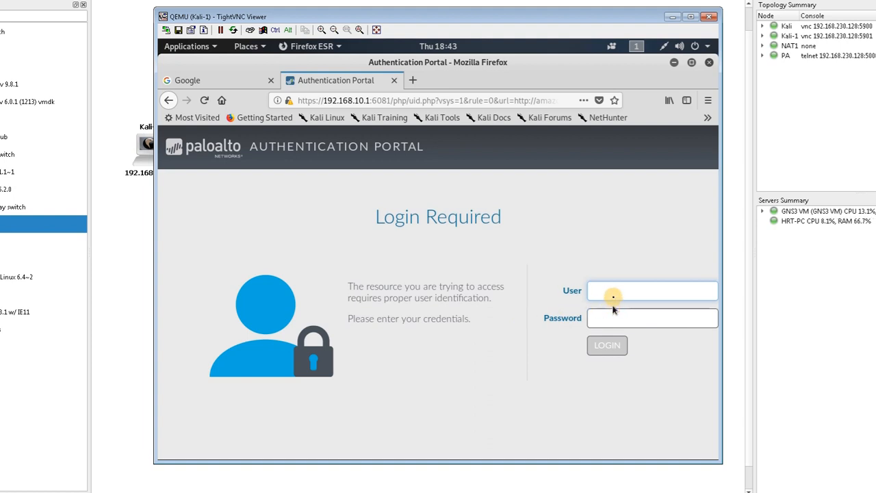
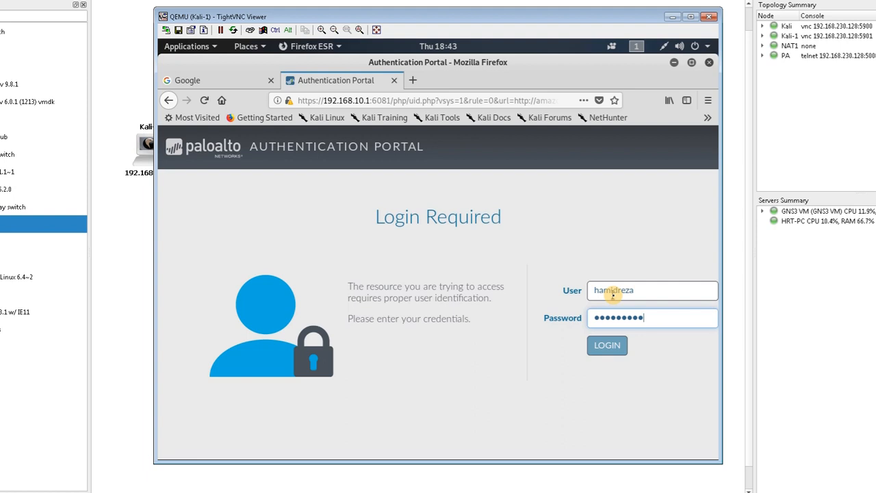
Step: Log in to the portal as 'hamid' and decline saving the password
click(607, 345)
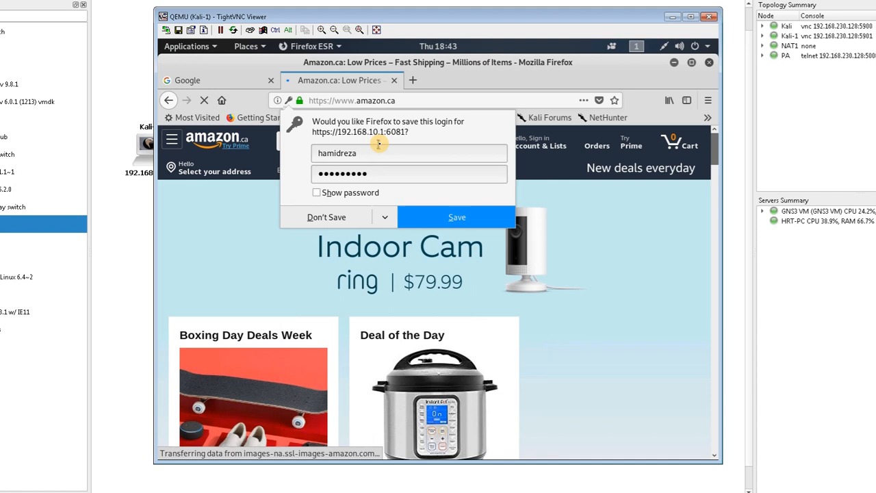
click(327, 217)
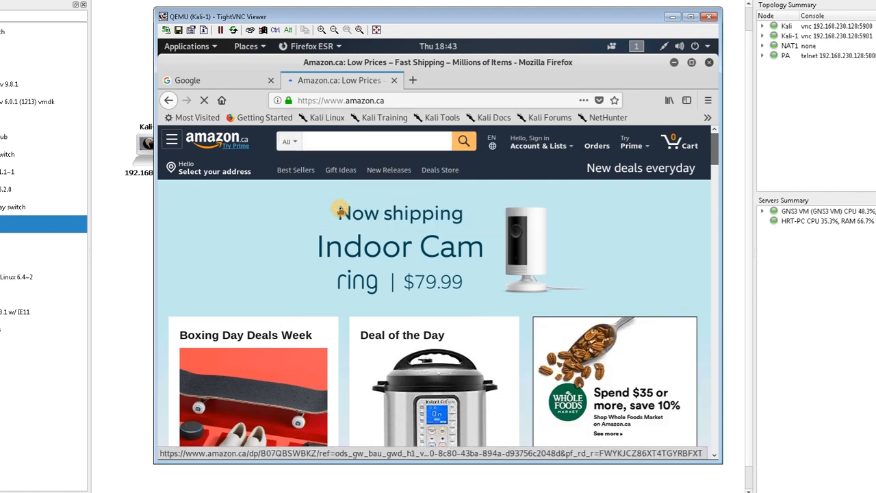
mouse_move(541, 146)
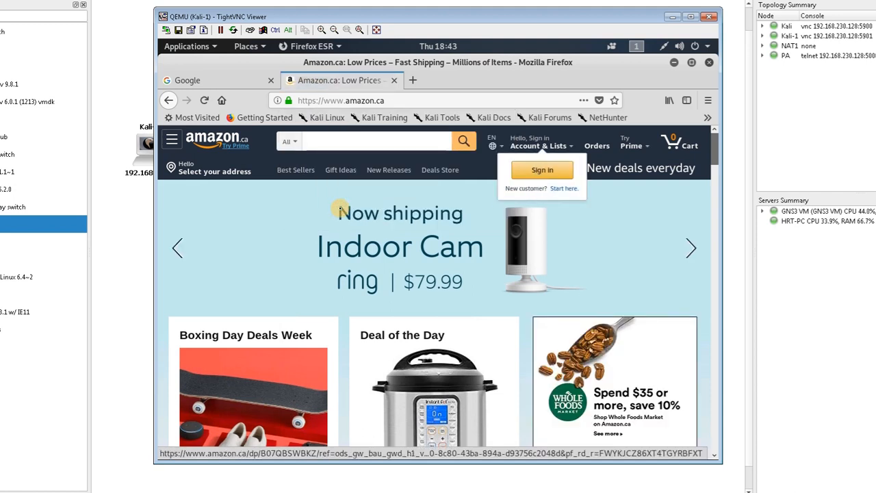